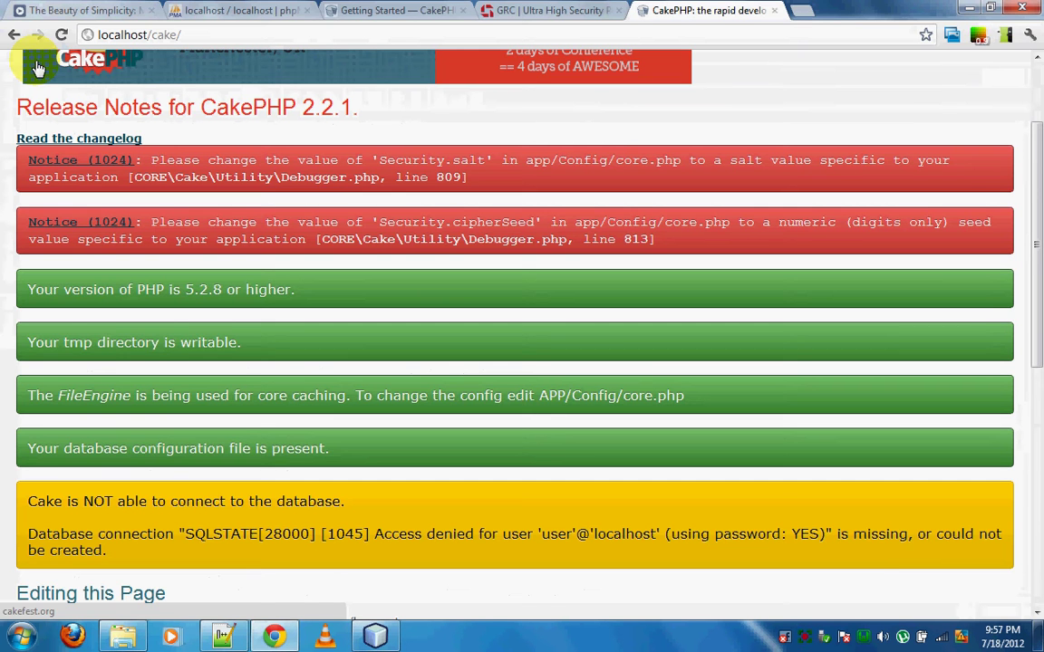
Step: Reach the cake project folder through WampServer's www directory and reload the setup page
left_click(142, 36)
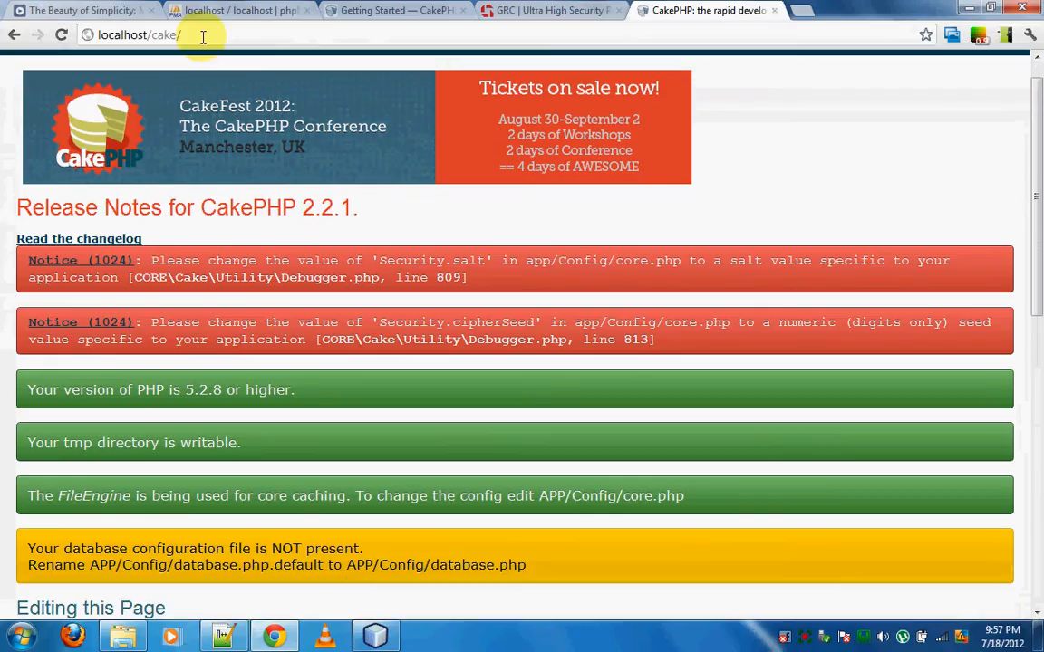
mouse_move(770, 317)
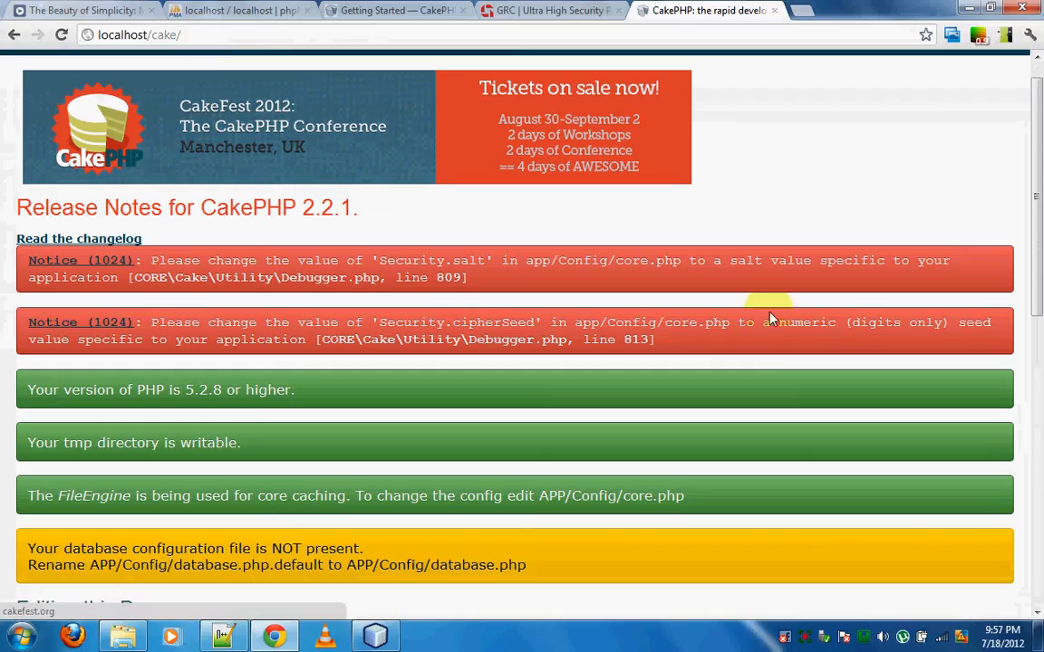
left_click(873, 630)
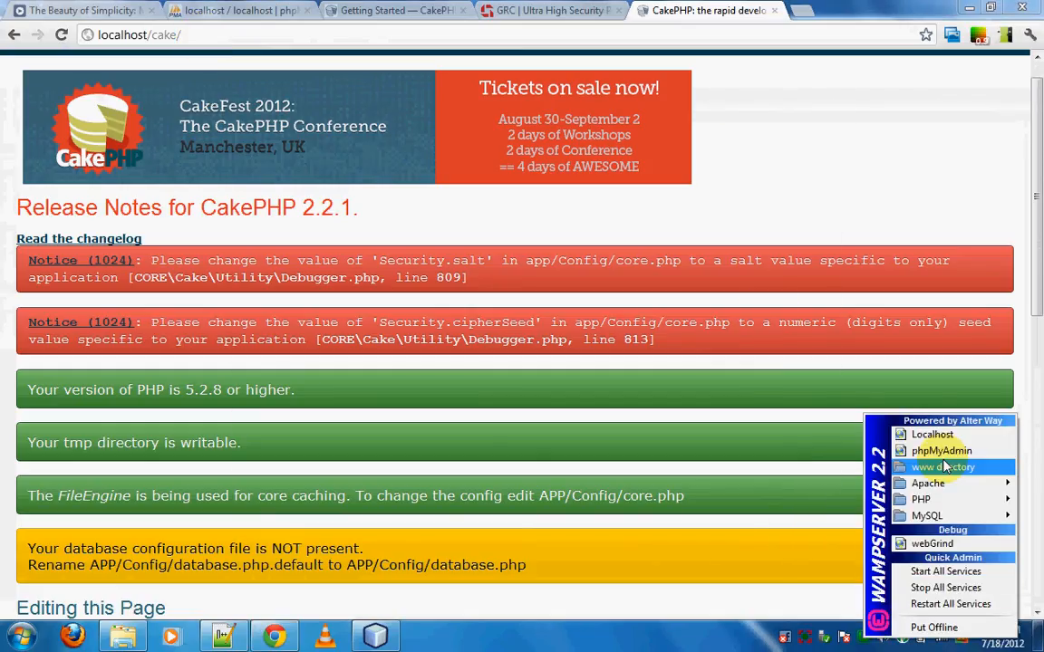
left_click(942, 468)
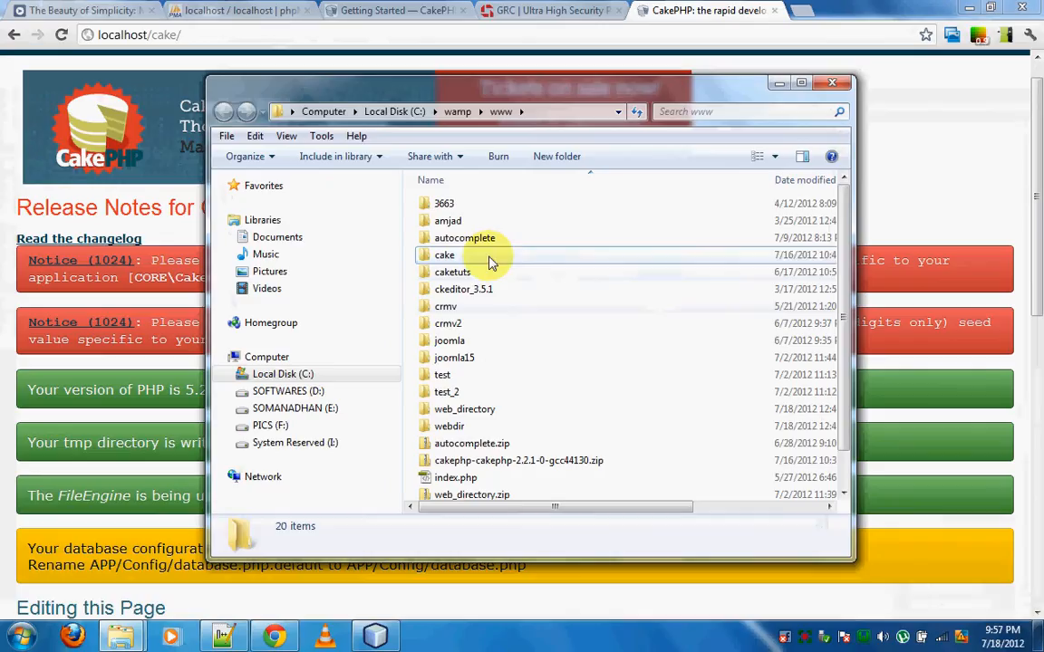
double_click(444, 254)
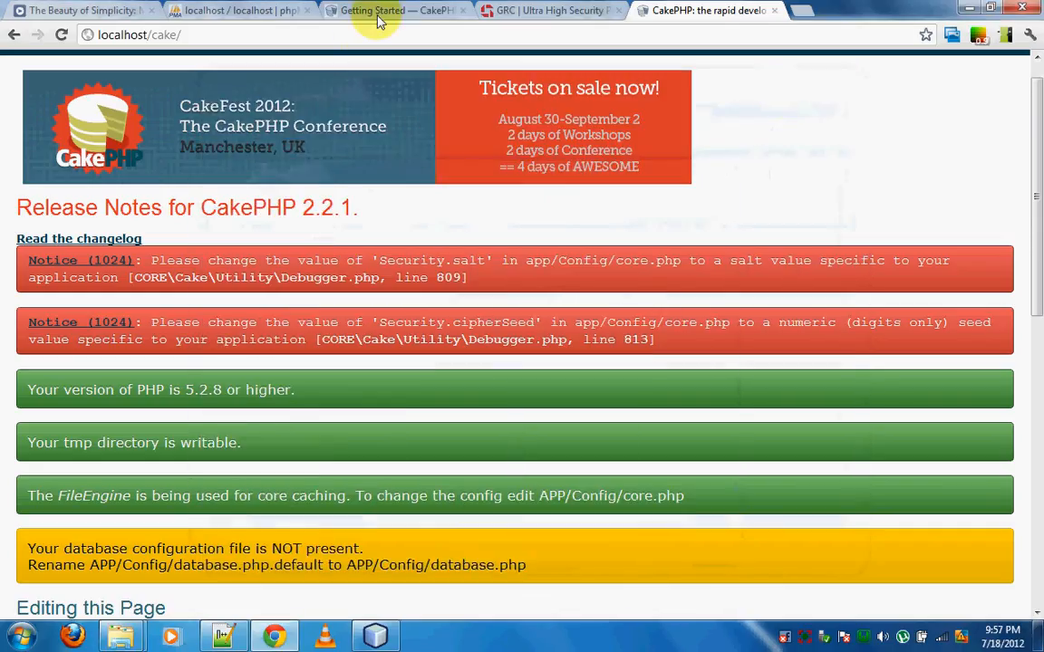
left_click(136, 35)
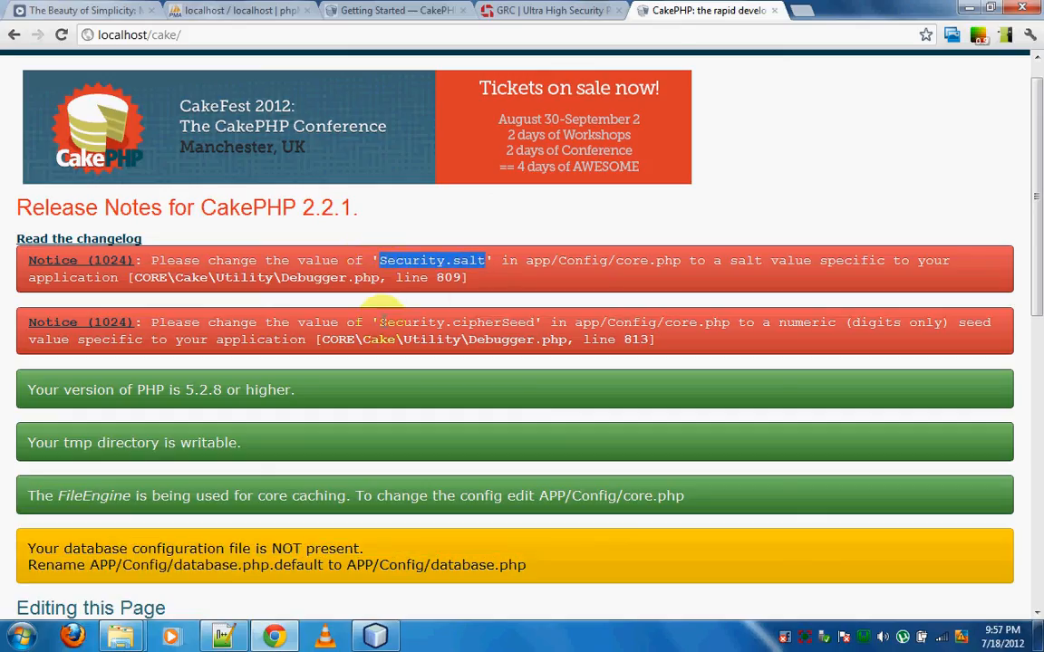
Step: Review the CakePHP notices about Security.salt, the database and the tmp directory, and check the WampServer version
double_click(474, 322)
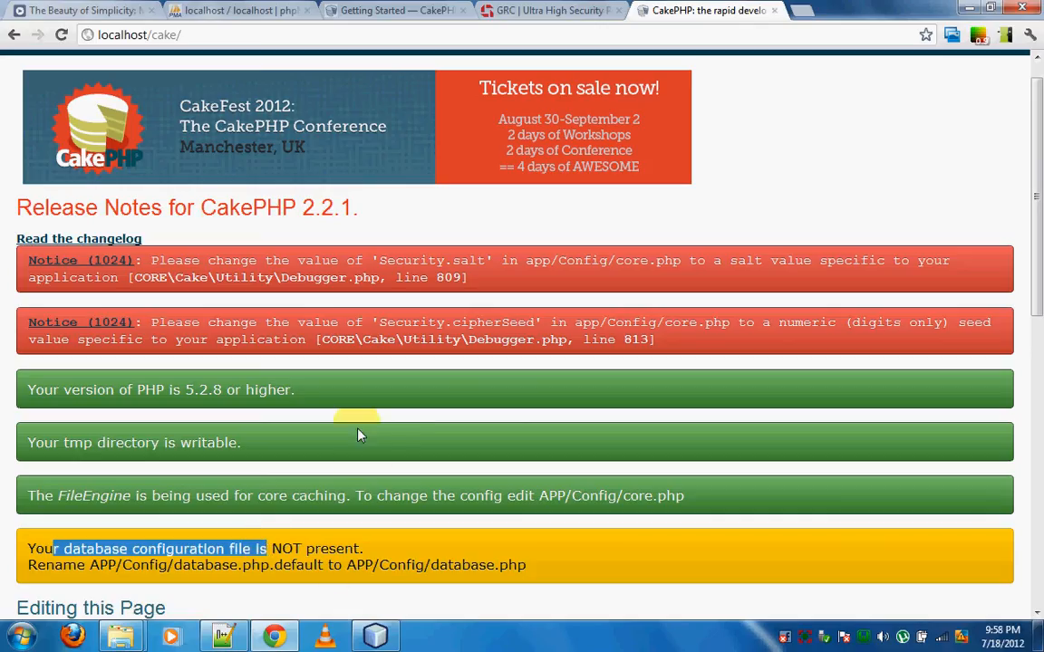
mouse_move(363, 565)
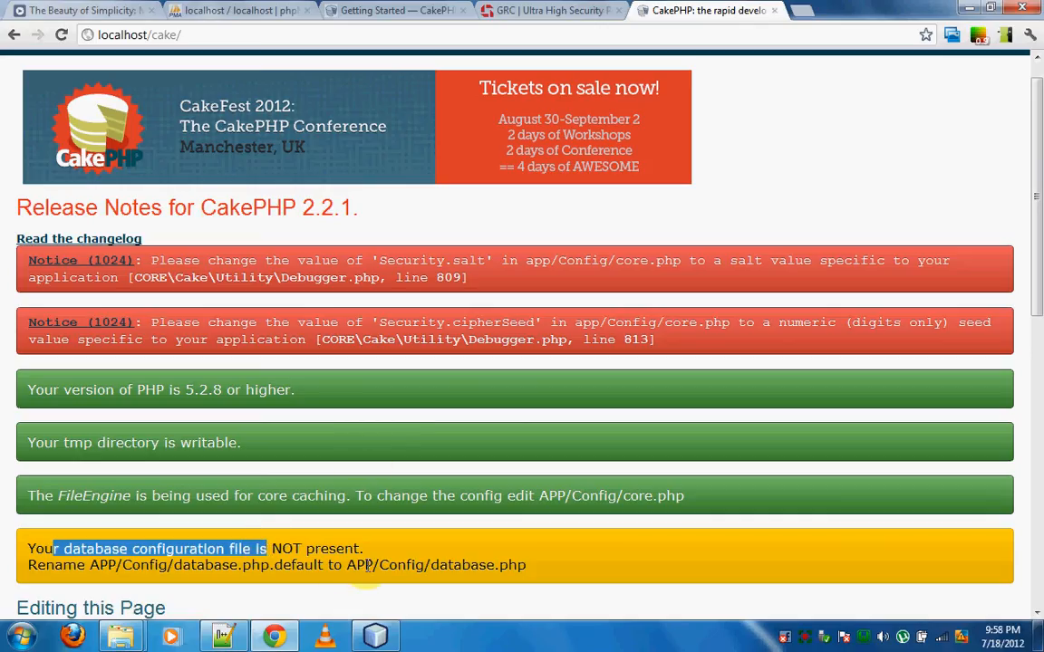
mouse_move(268, 464)
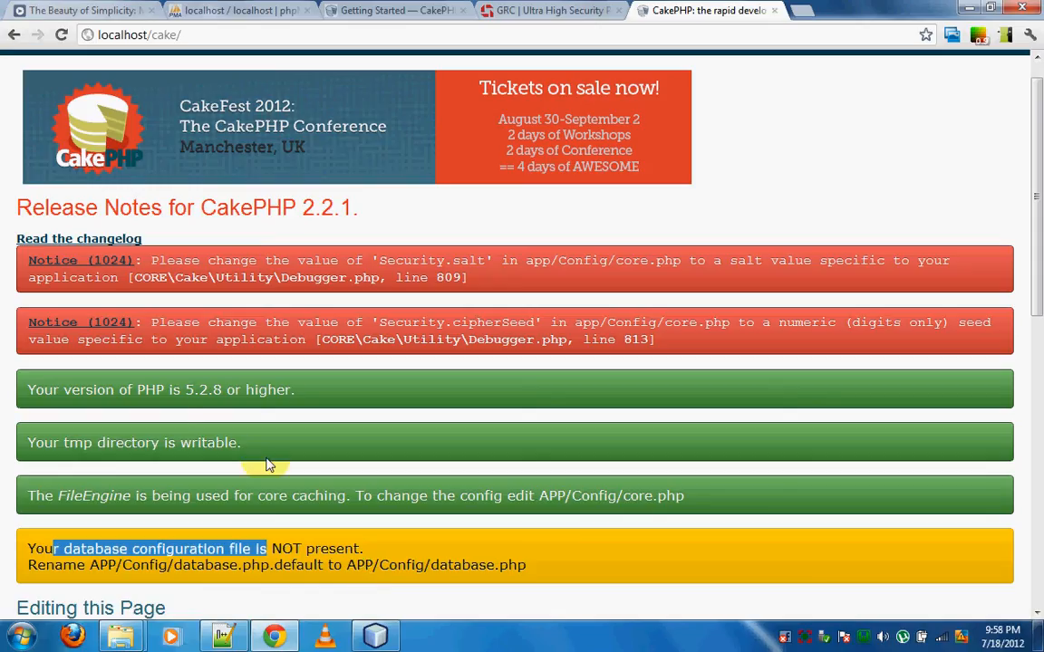
triple_click(159, 391)
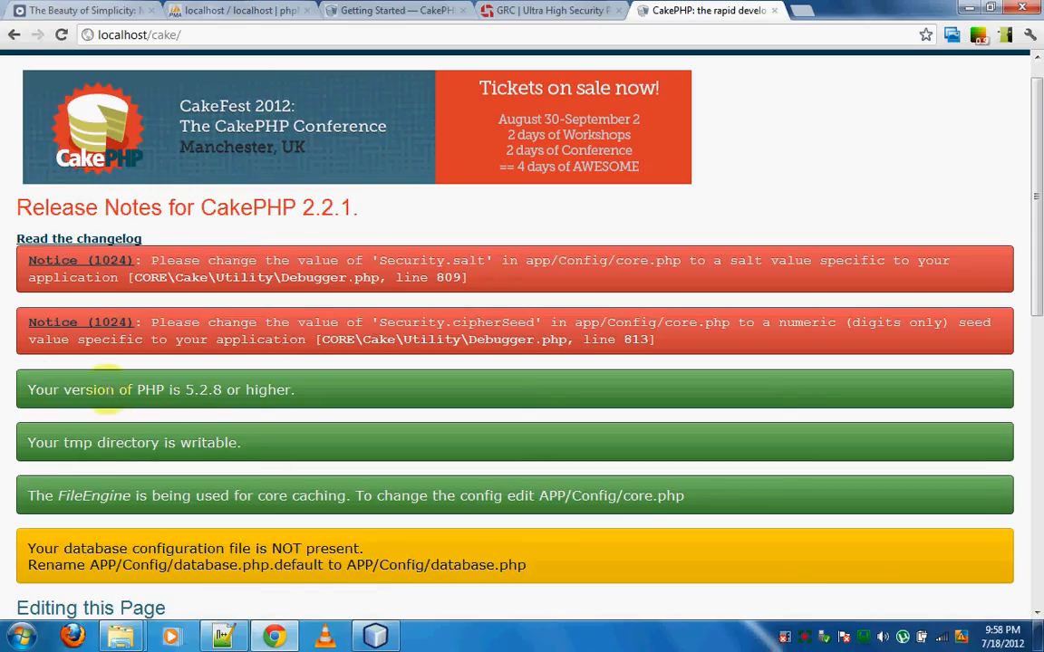
left_click_drag(109, 389, 229, 390)
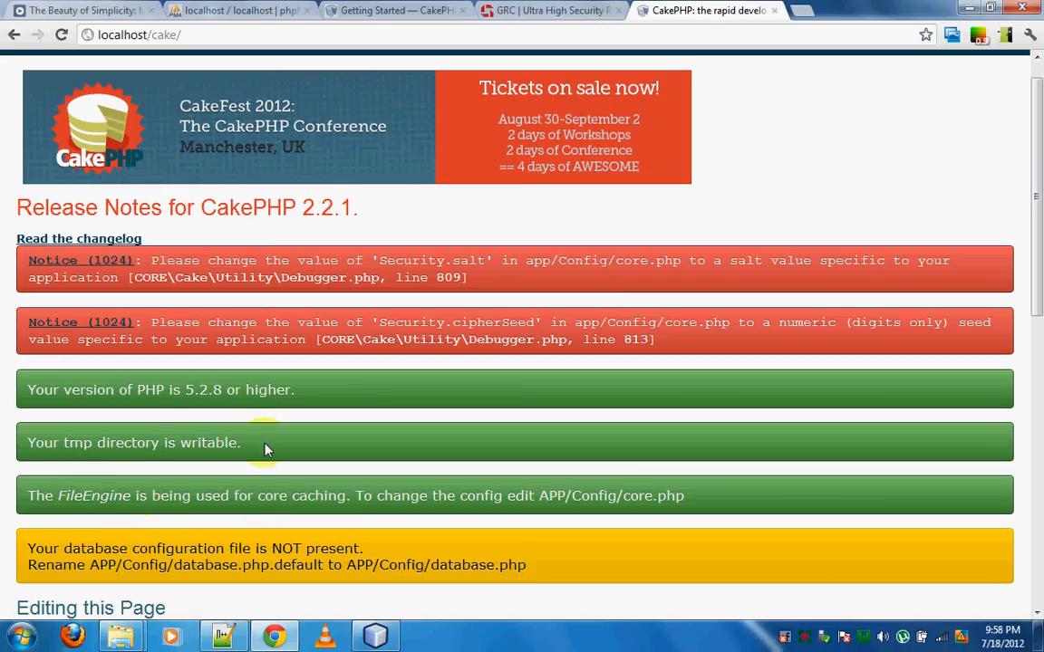
double_click(100, 442)
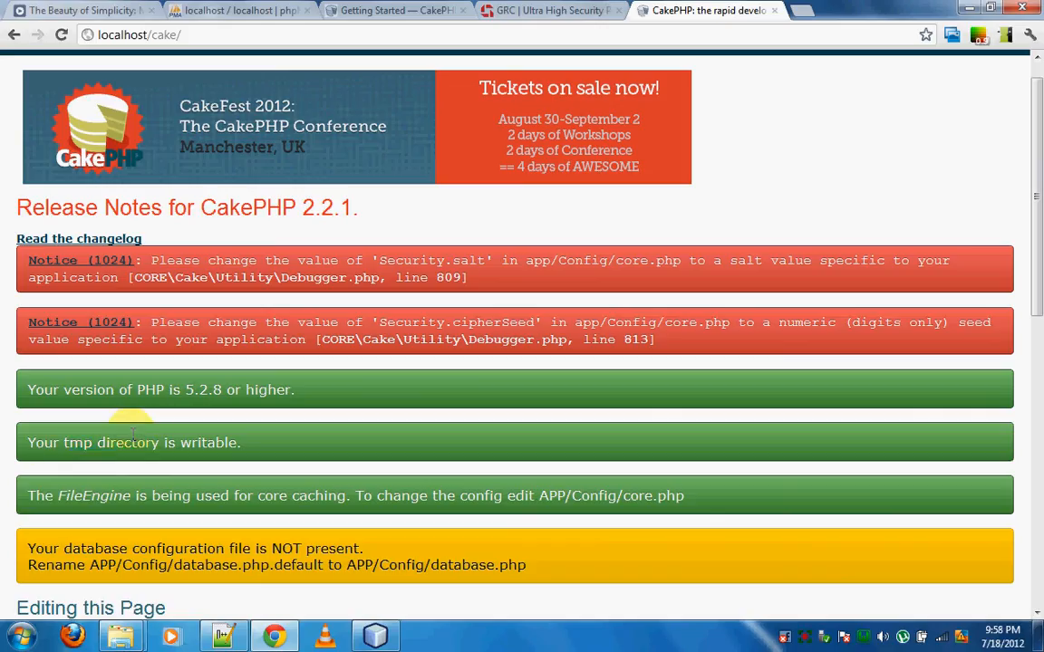
triple_click(134, 442)
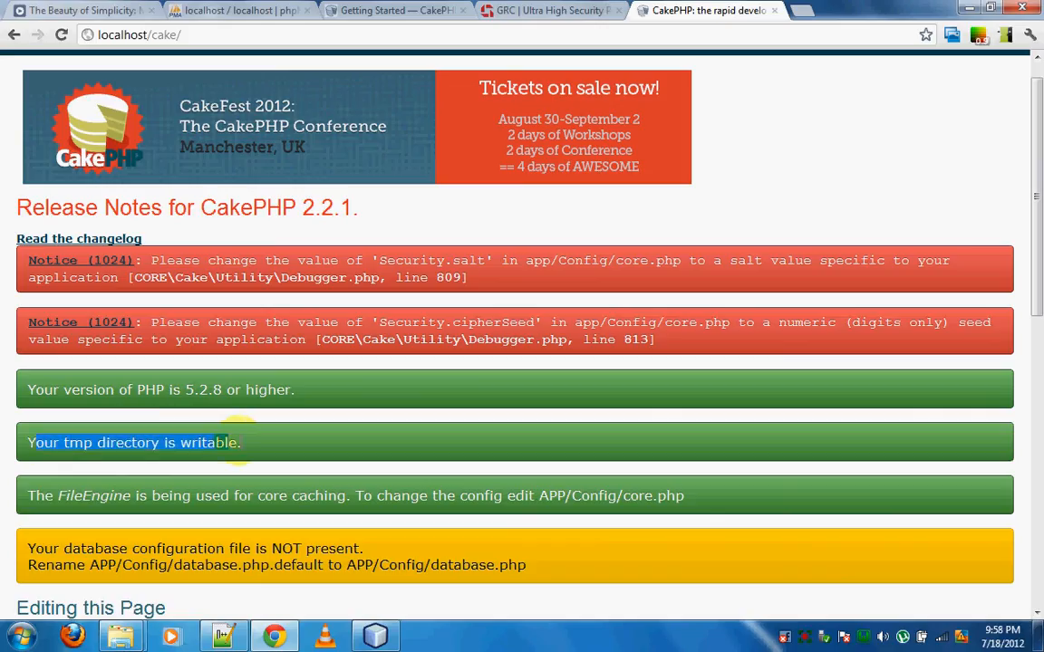
mouse_move(242, 449)
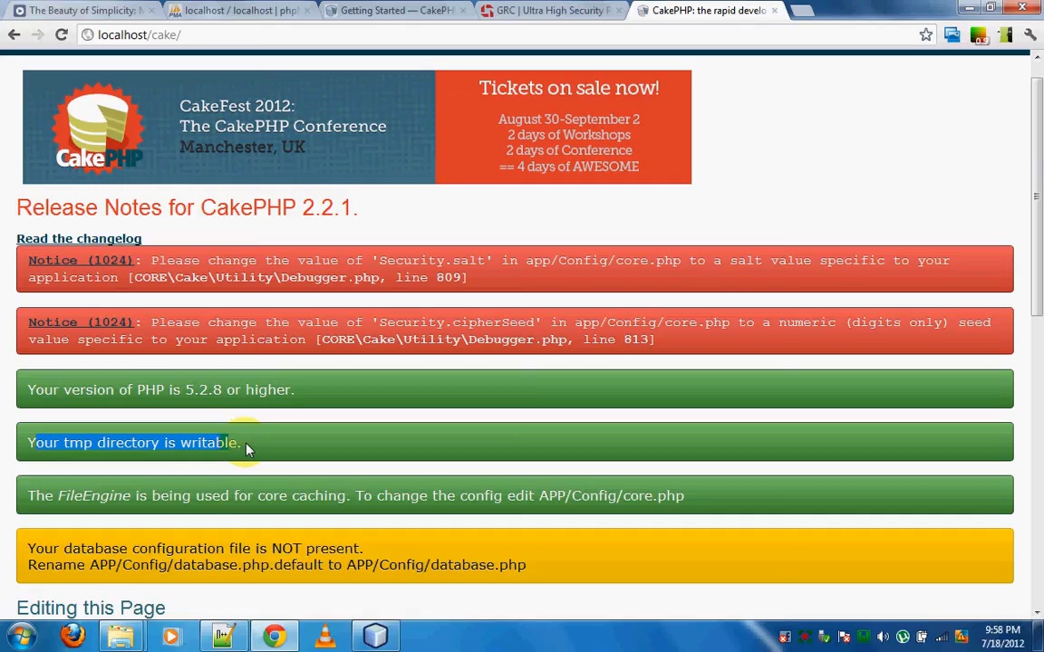
left_click(846, 632)
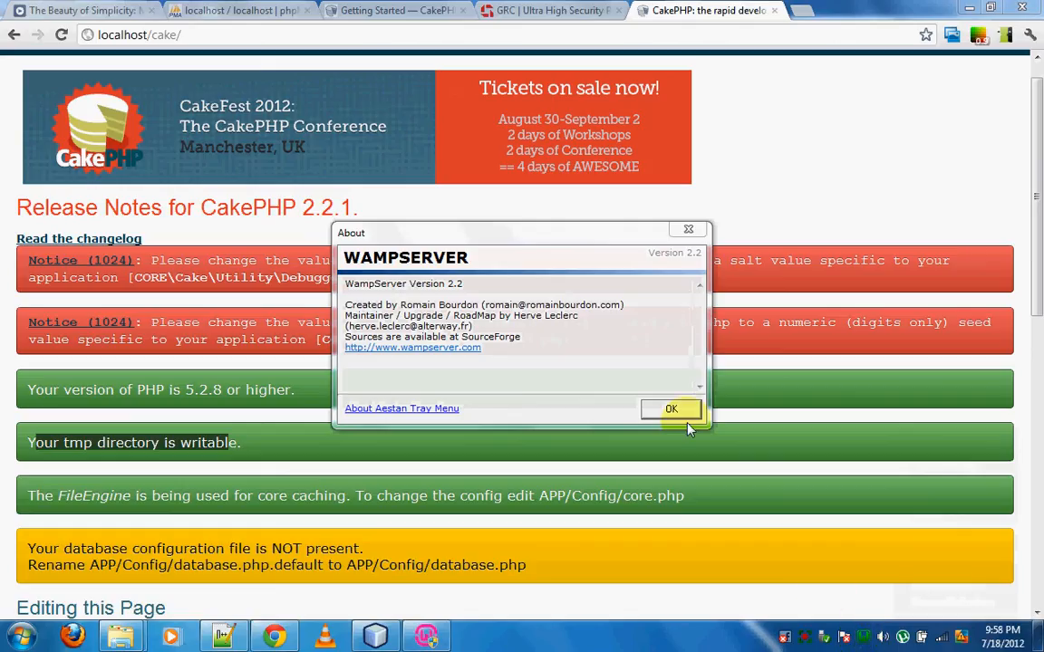
left_click(670, 409)
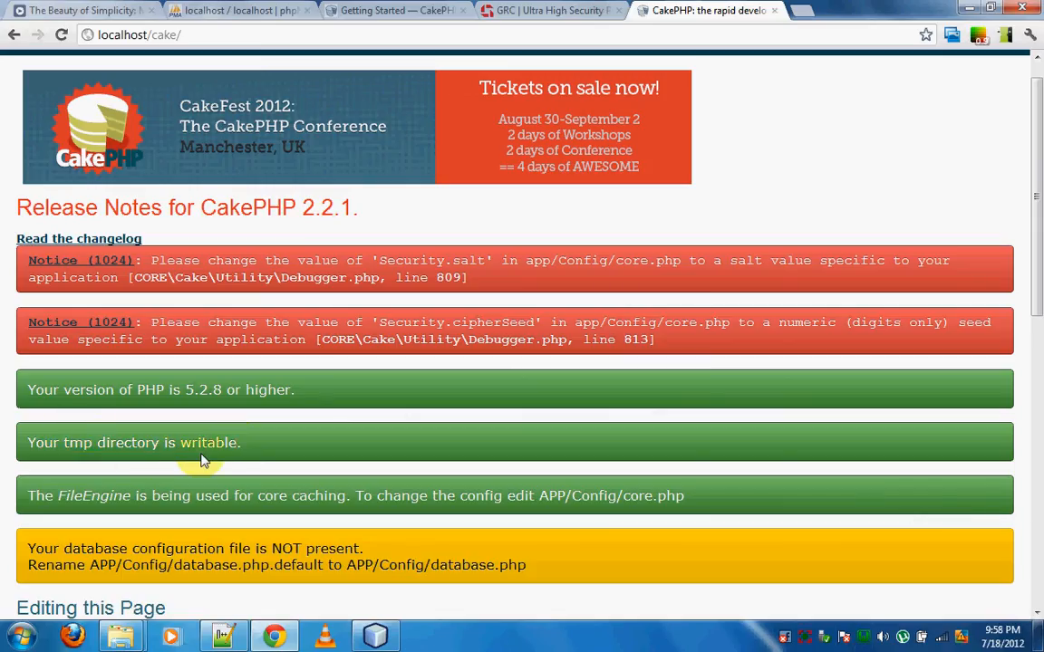
mouse_move(210, 478)
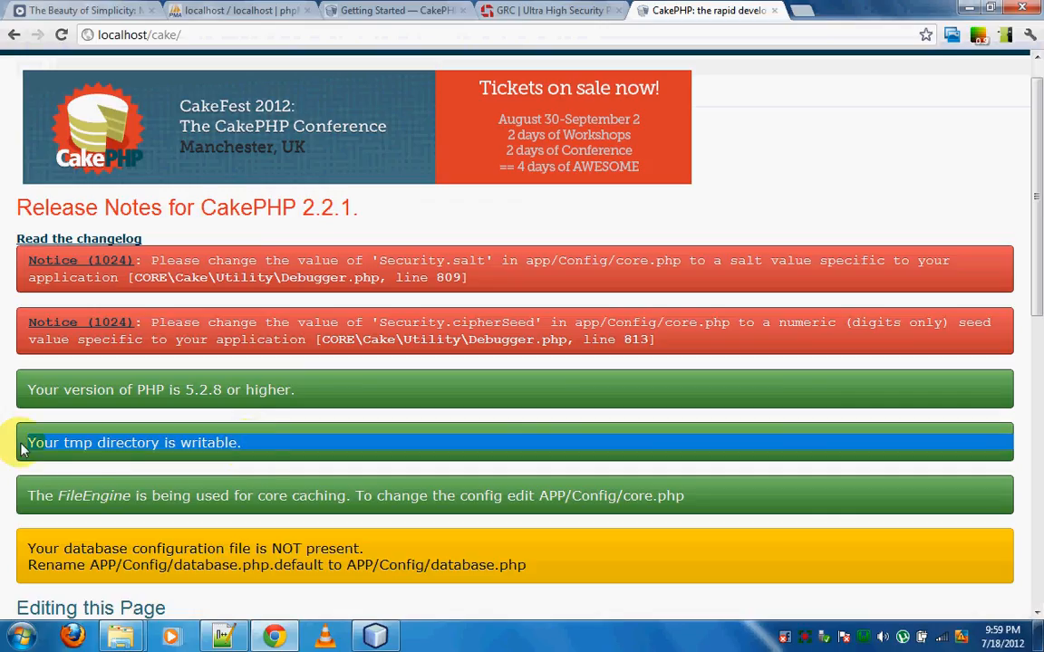
mouse_move(145, 456)
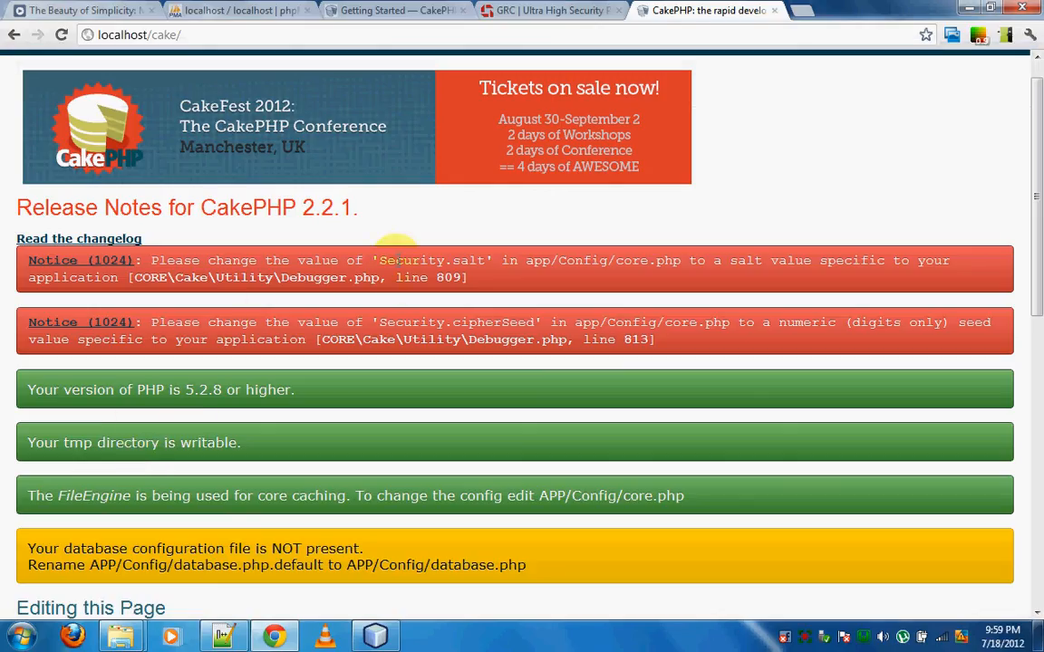
double_click(435, 261)
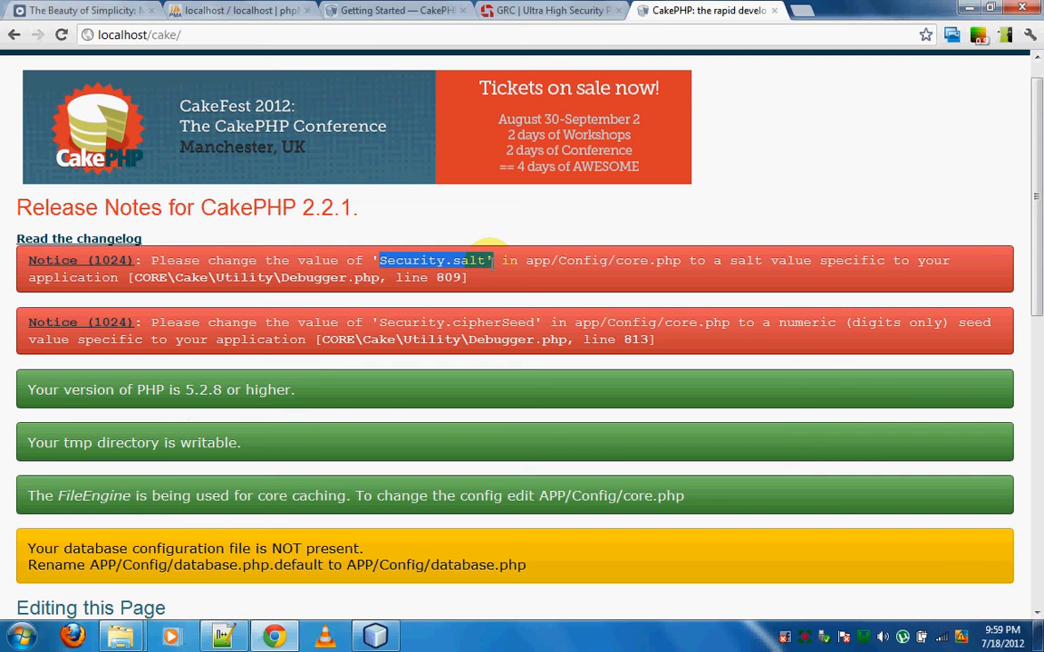
Step: From the Google results, reach GRC's Perfect Passwords page and select the 64-character hexadecimal string
left_click(565, 13)
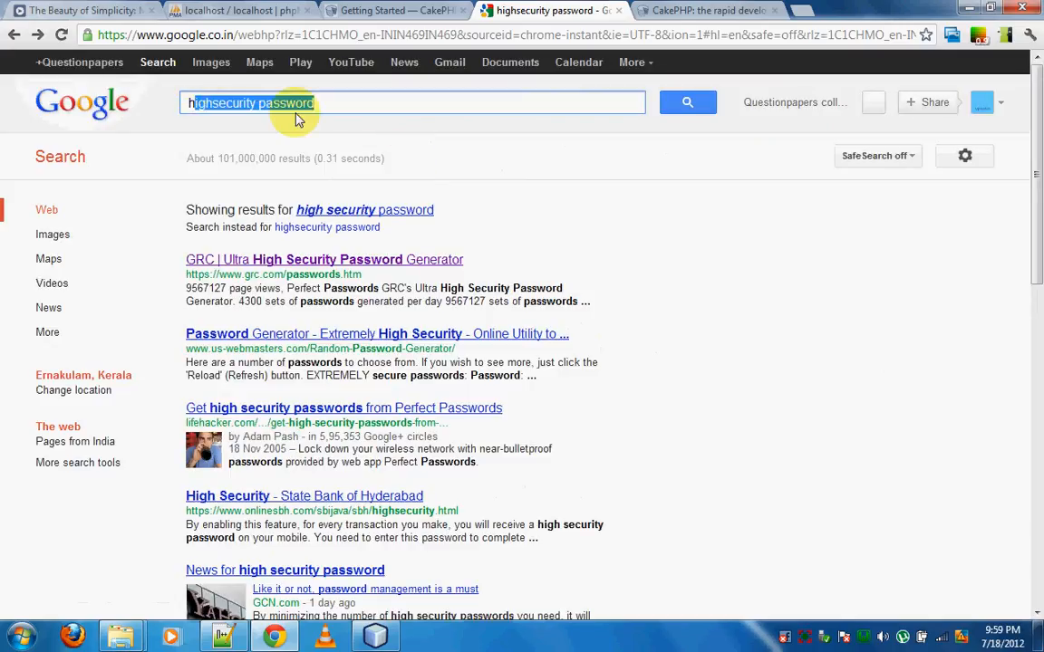
mouse_move(310, 268)
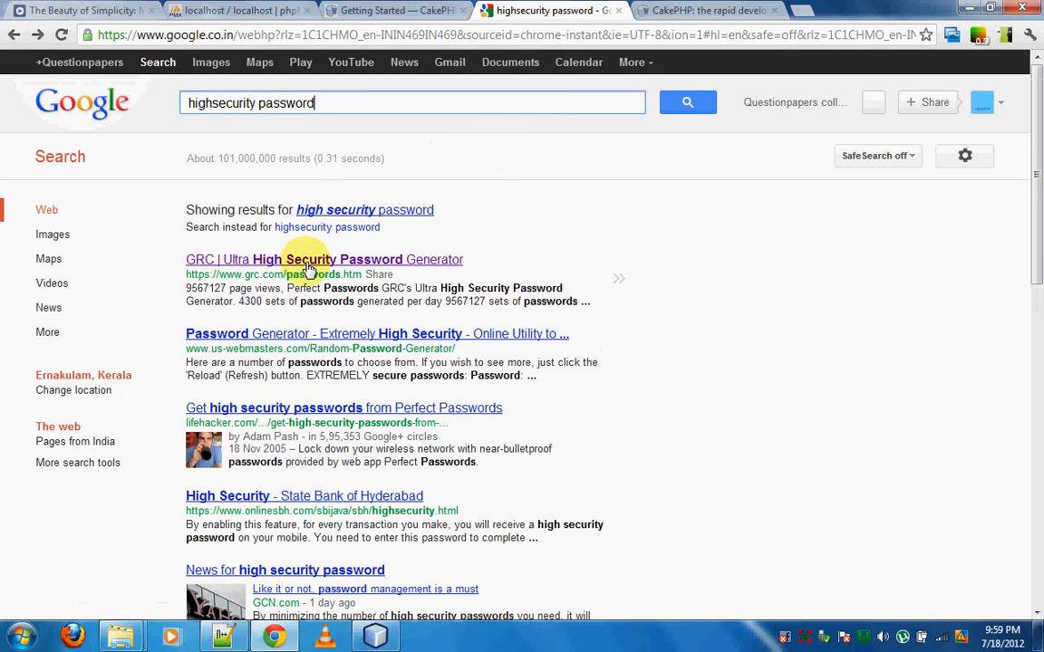
left_click(322, 259)
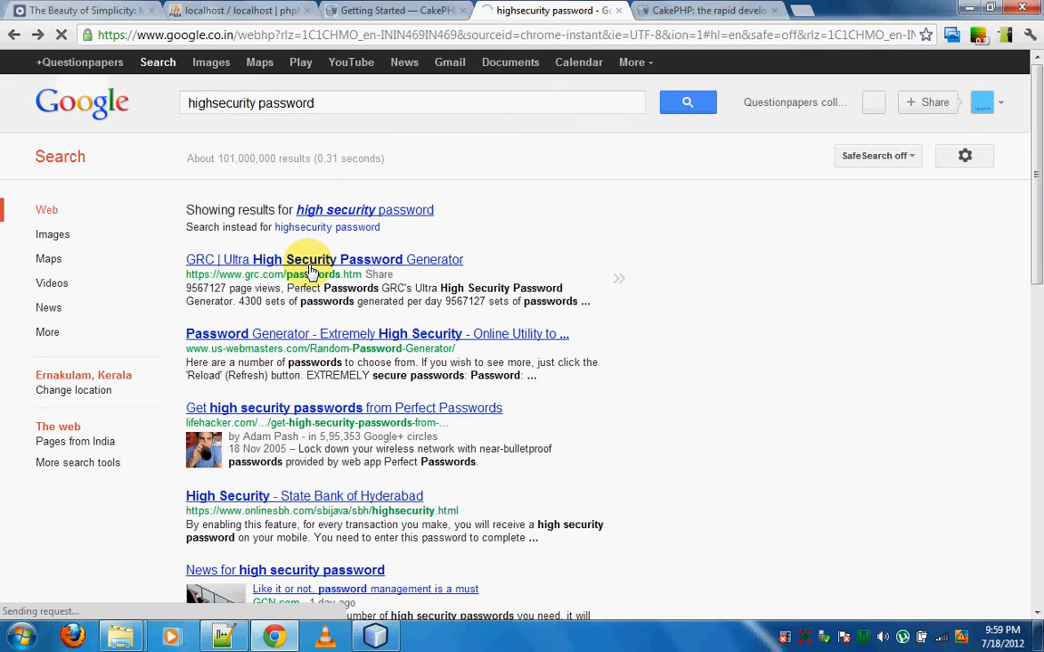
left_click(310, 259)
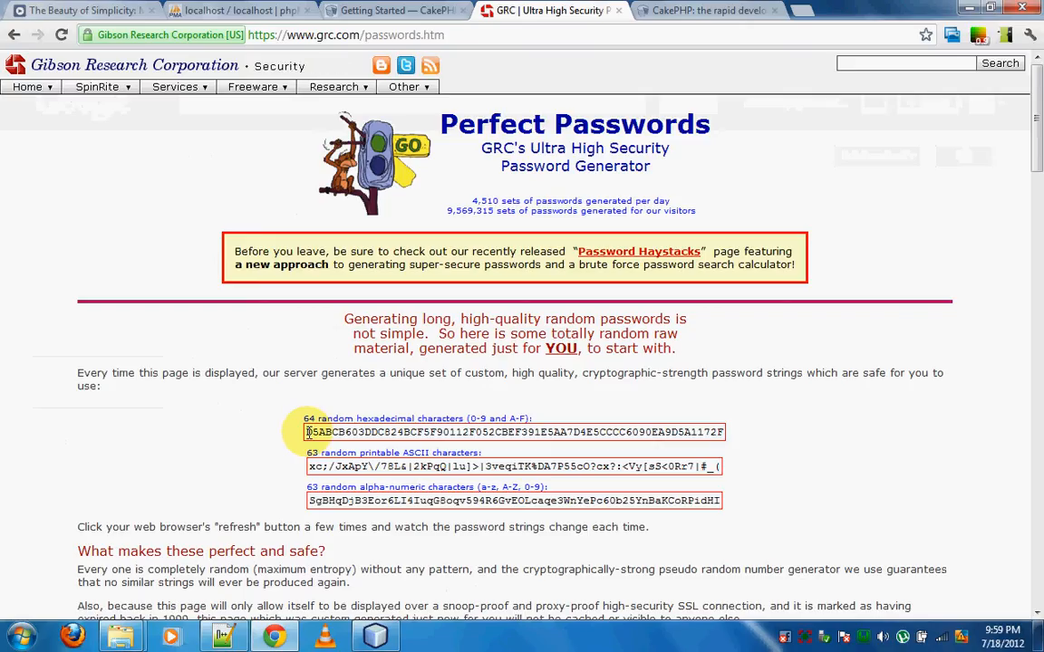
left_click_drag(306, 431, 500, 431)
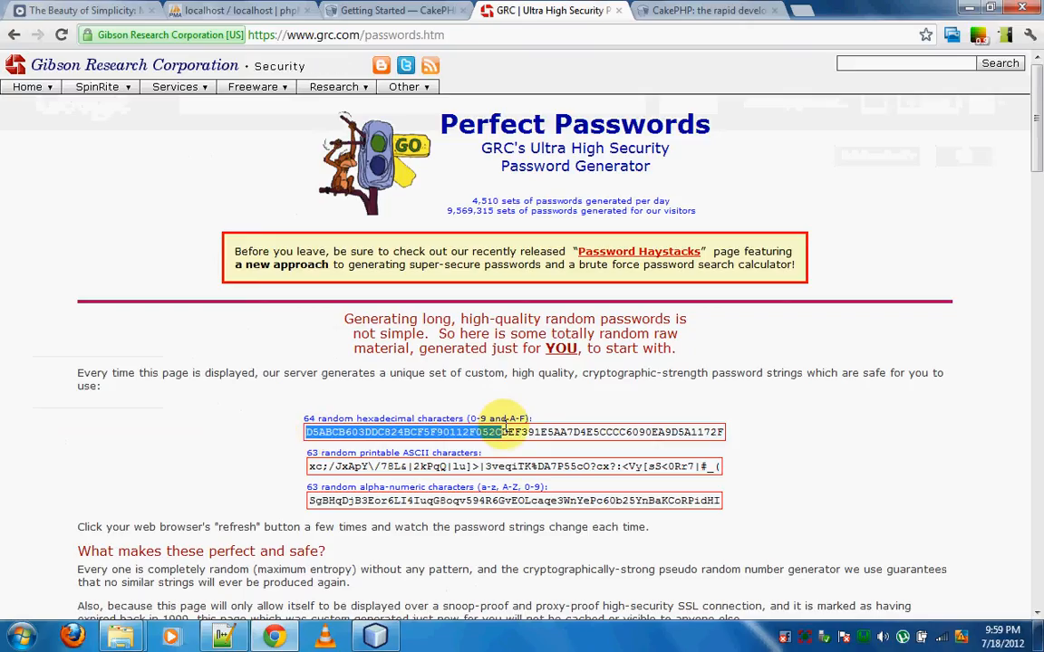
left_click_drag(496, 431, 652, 431)
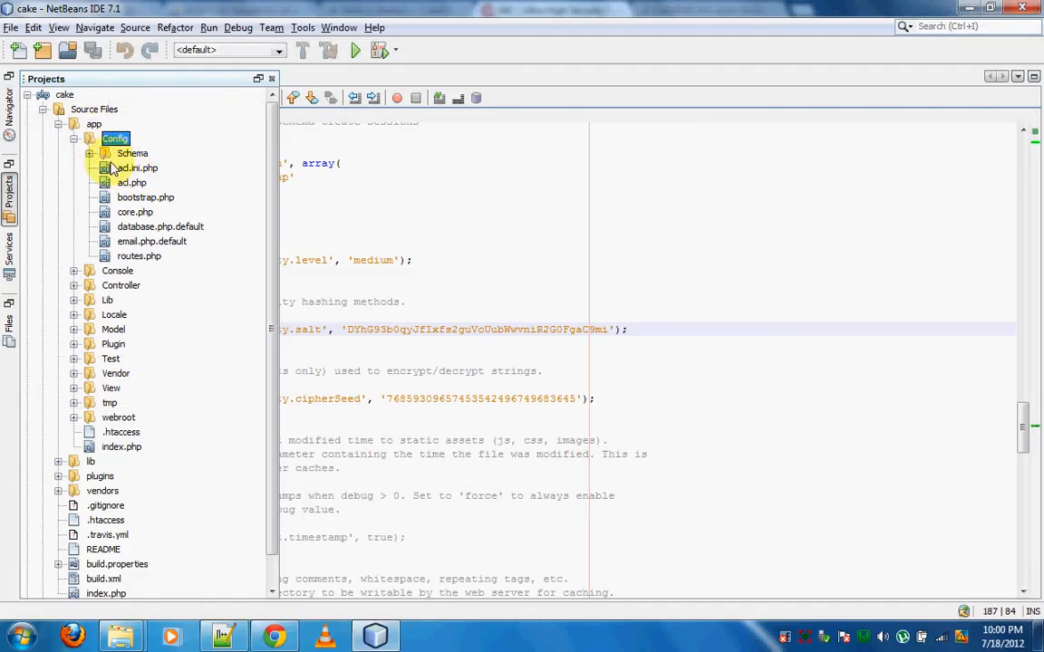
mouse_move(134, 212)
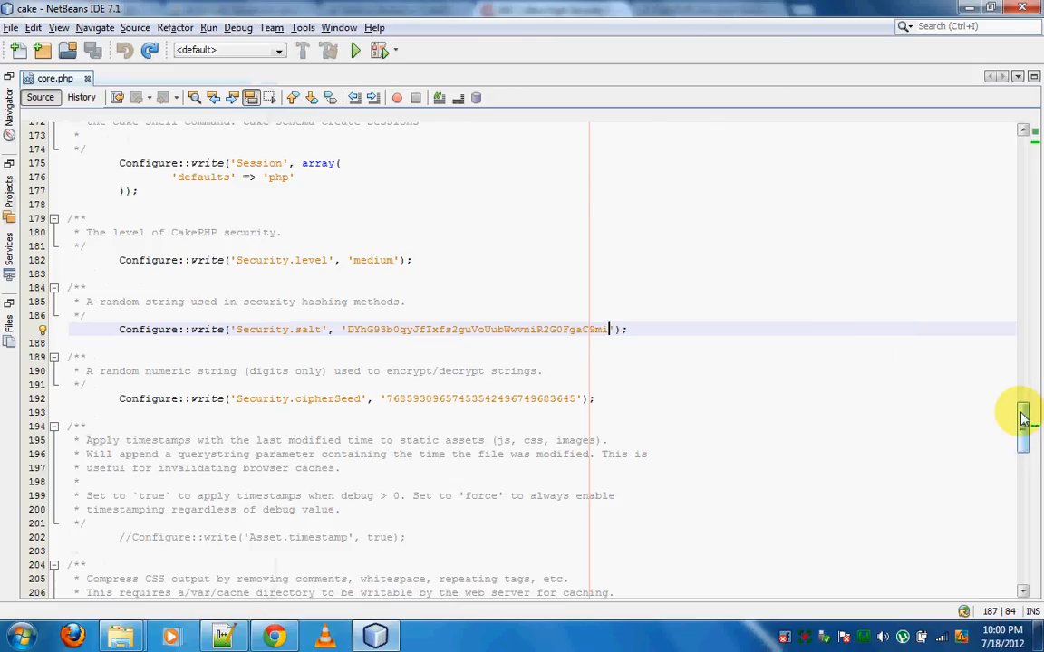
Step: Scroll core.php to the Security.salt line and delete its old value
scroll("down", 3)
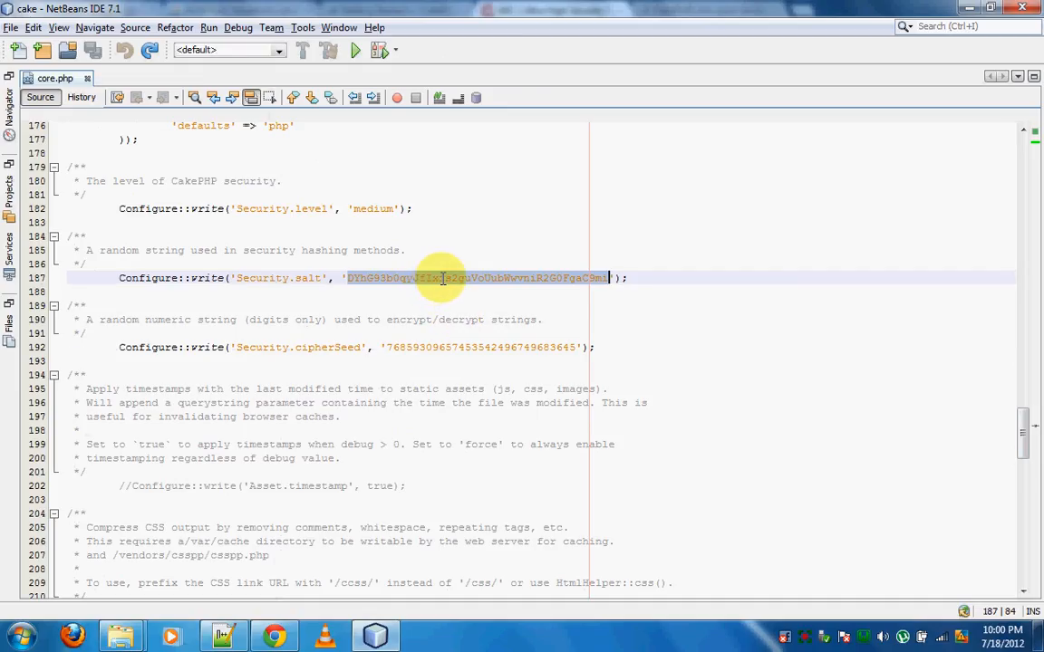
key("Delete")
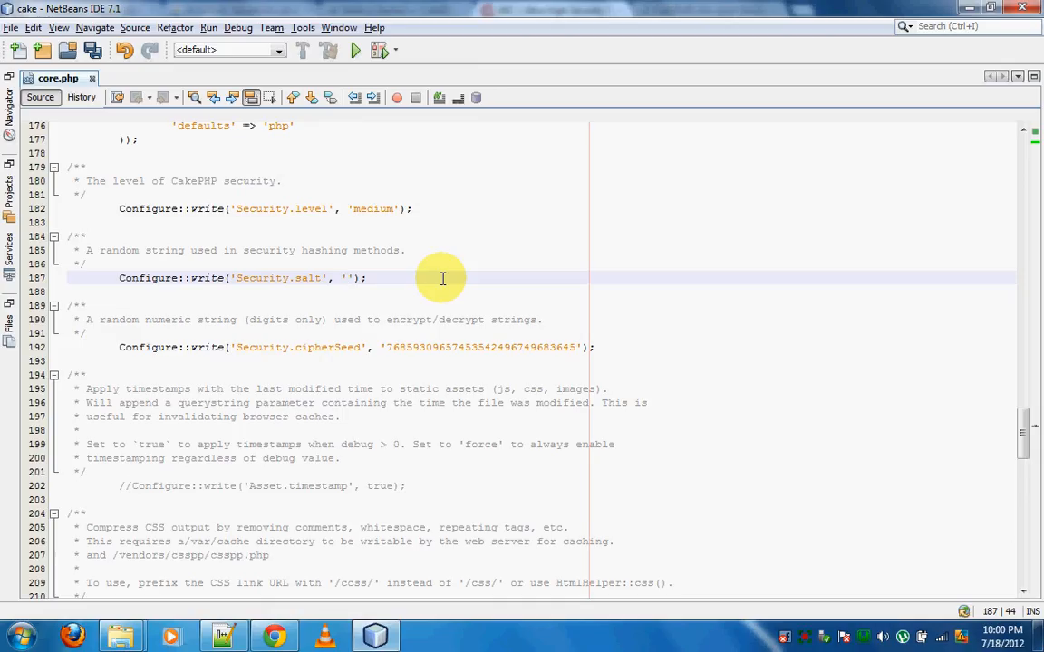
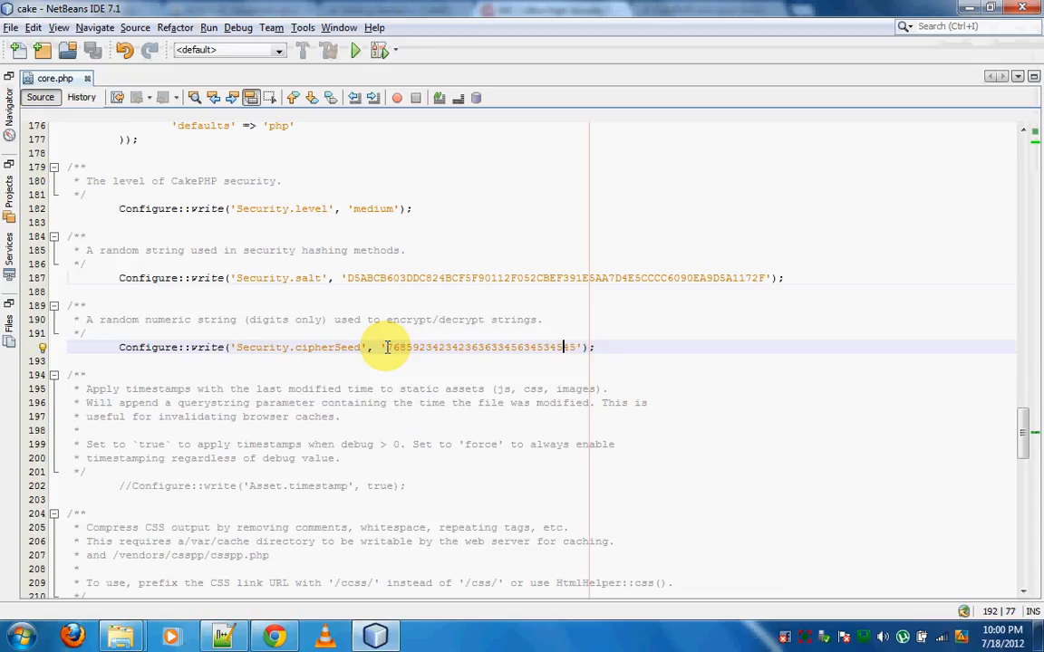
mouse_move(348, 279)
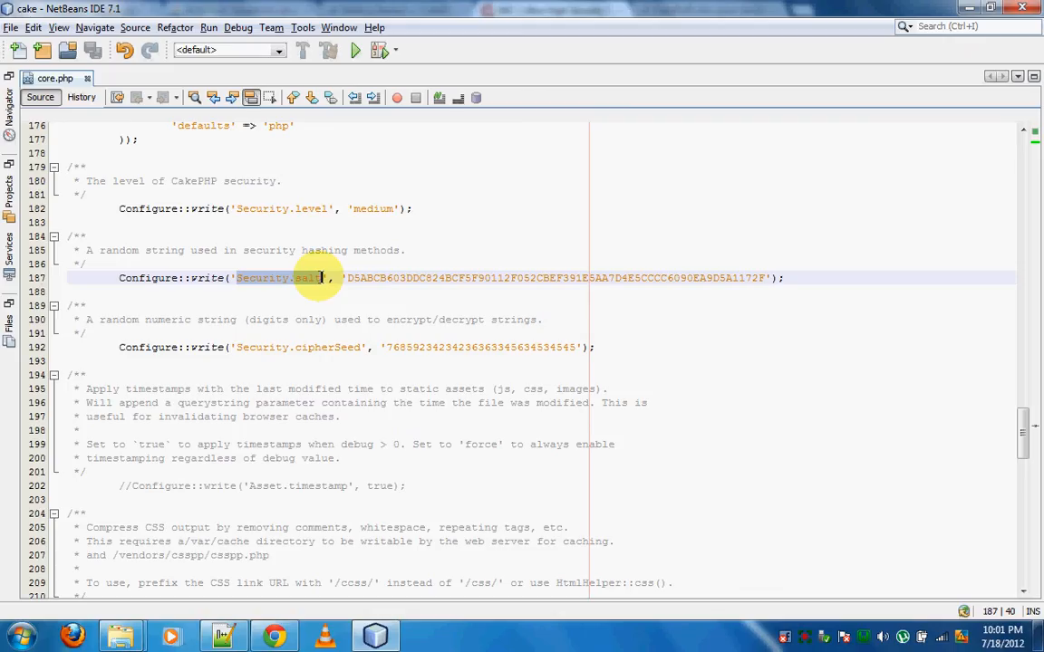
mouse_move(348, 283)
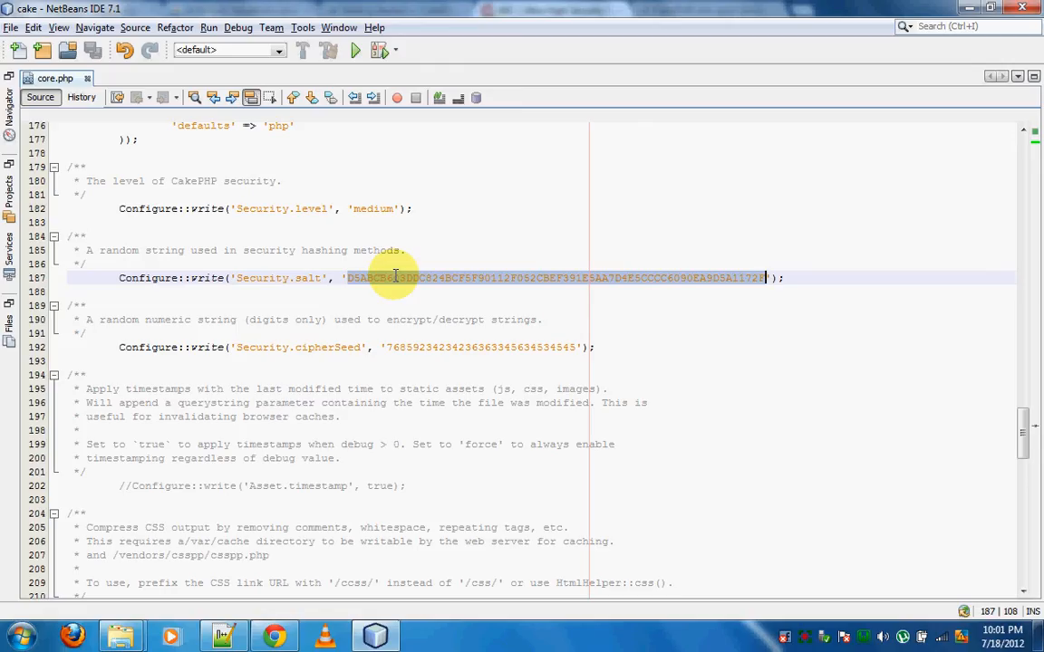
mouse_move(416, 284)
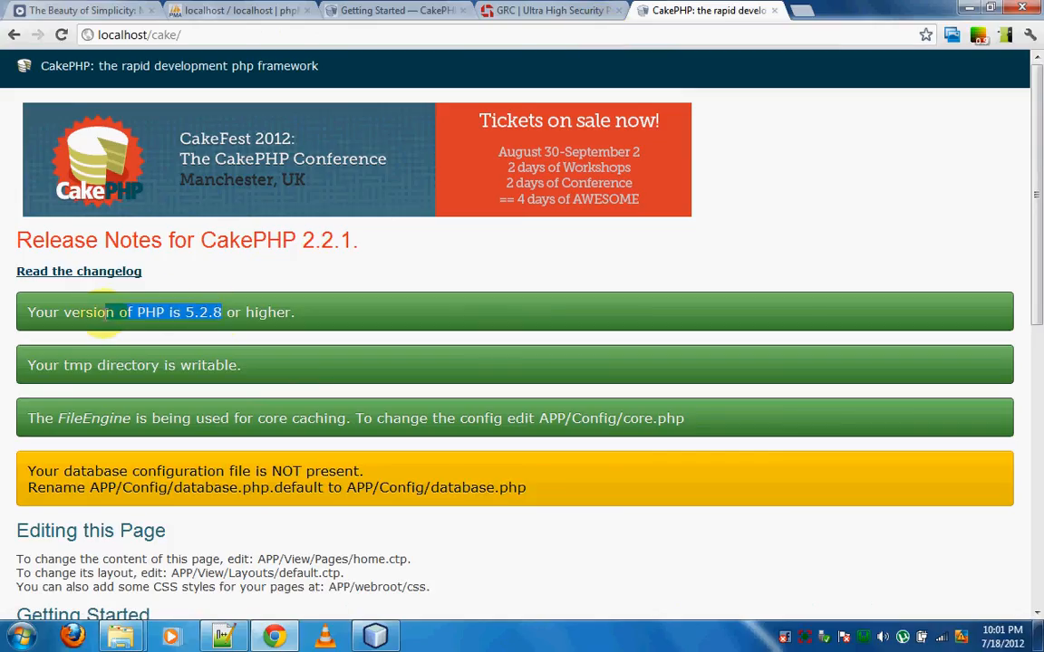
Step: Highlight the yellow warning that the database configuration file is not present
left_click_drag(57, 471, 232, 488)
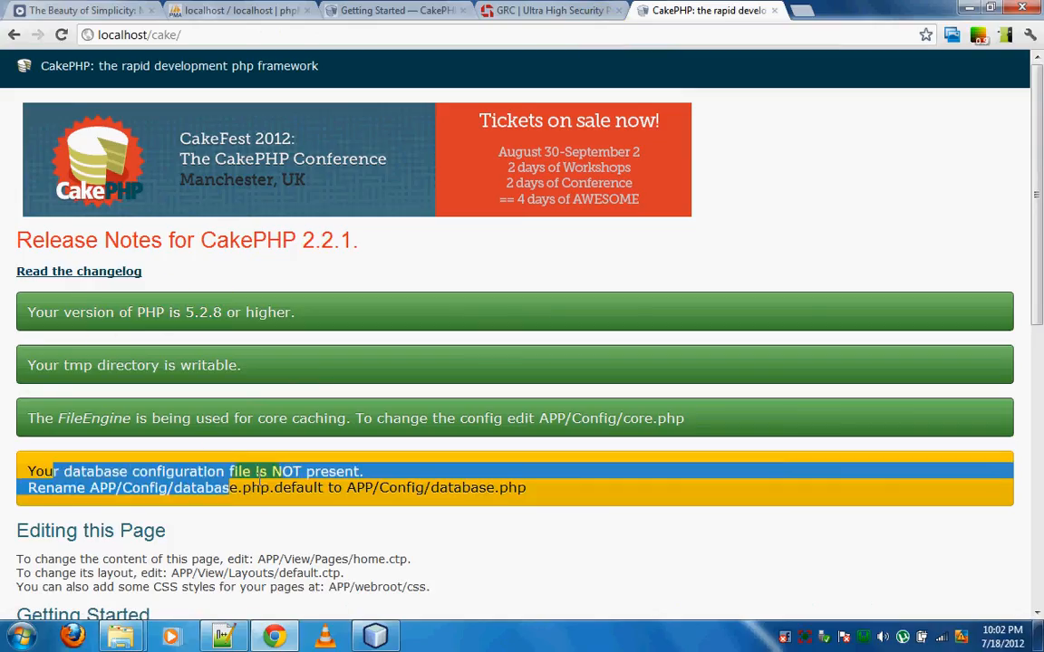
left_click(87, 471)
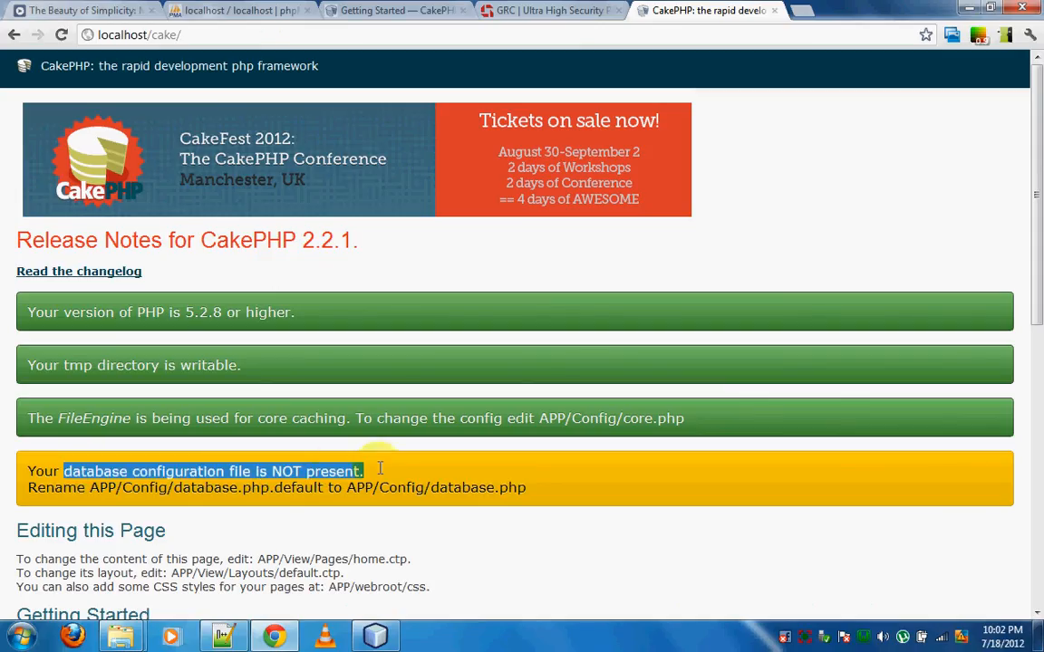
mouse_move(782, 584)
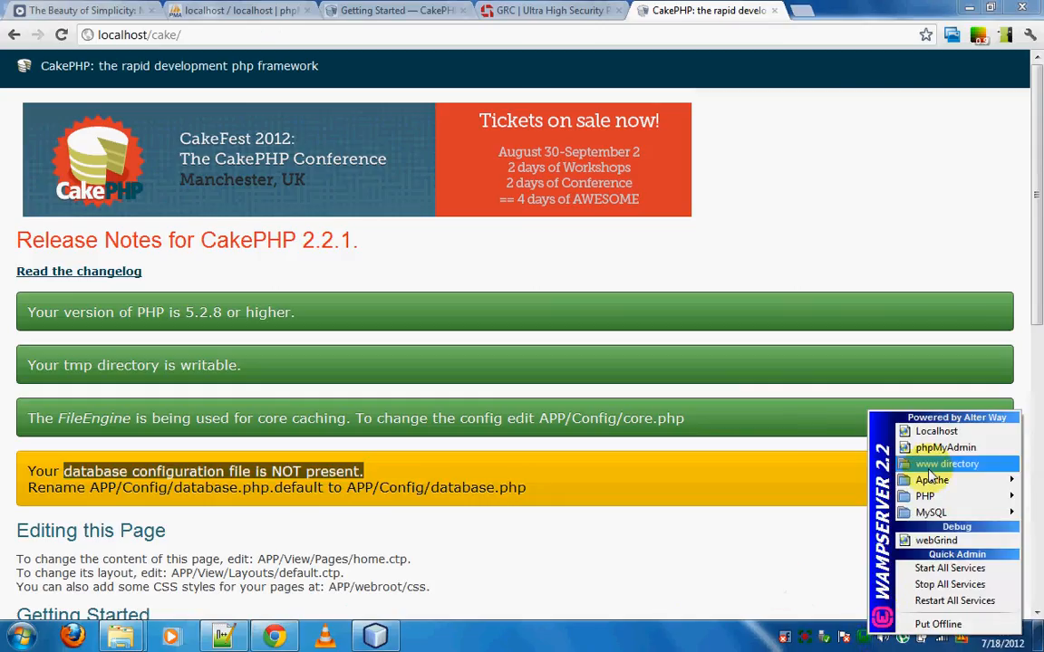
Step: Navigate www > cake > app > Config and pick database.php.default for renaming to database.php
left_click(946, 464)
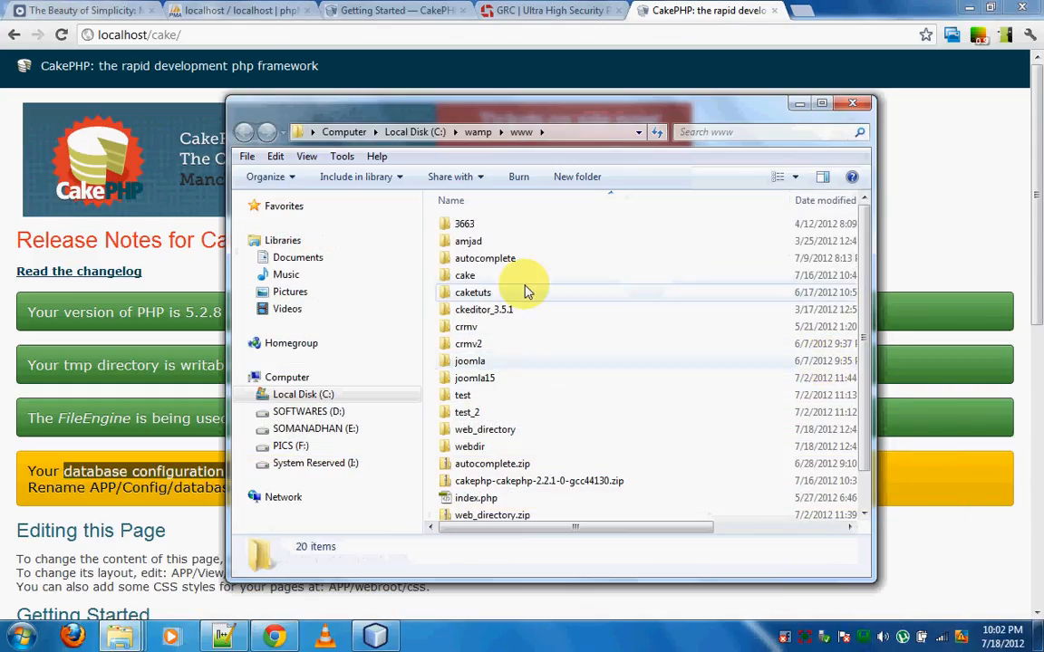
double_click(463, 275)
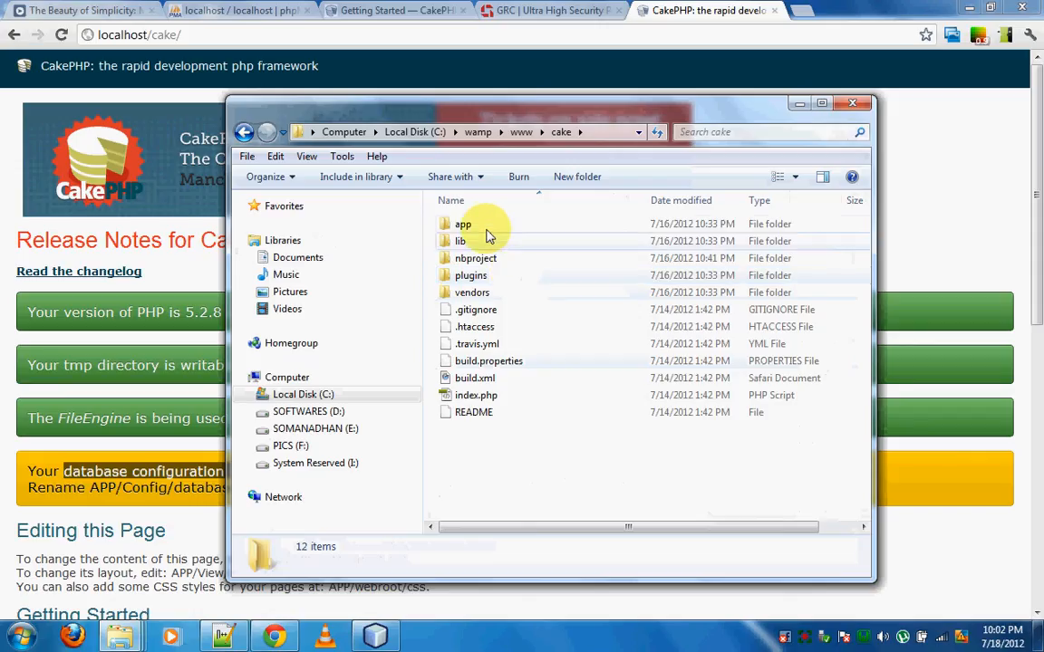
double_click(462, 225)
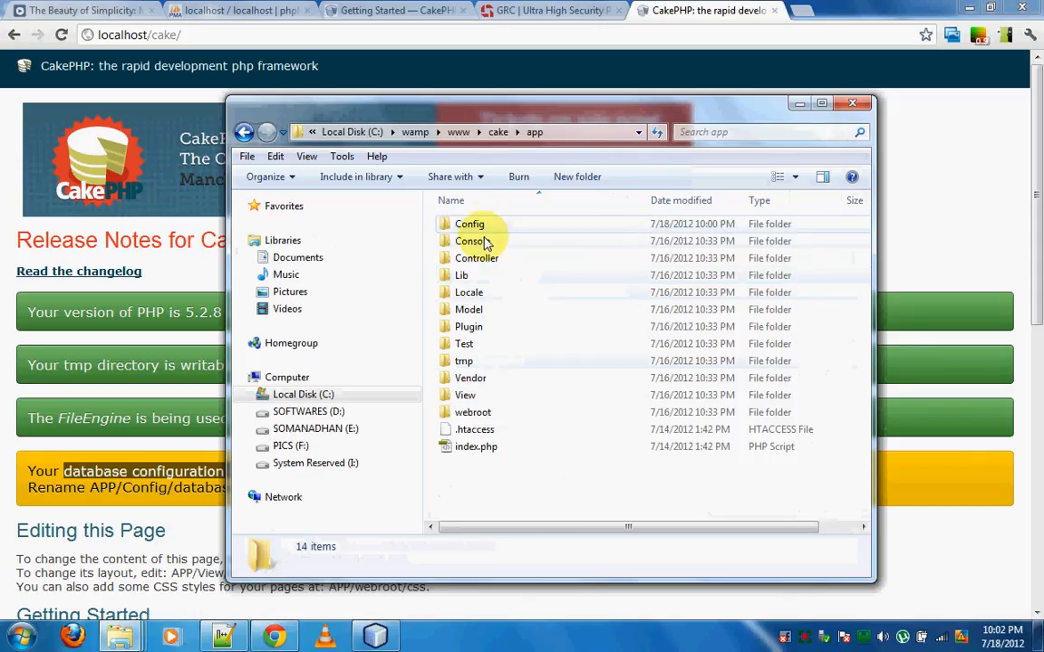
double_click(469, 225)
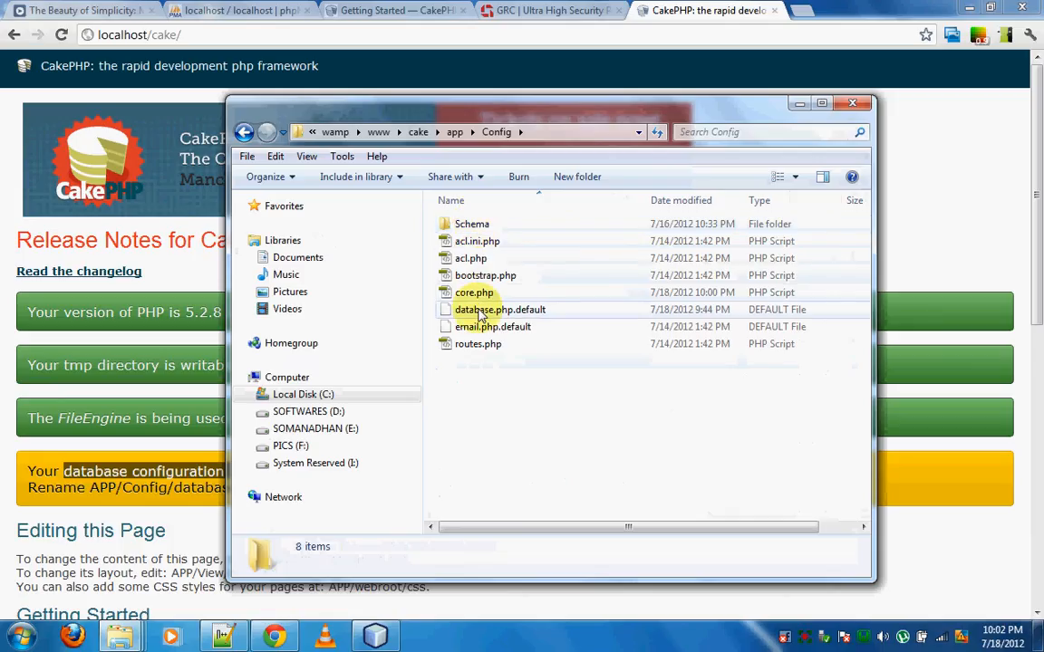
left_click(500, 308)
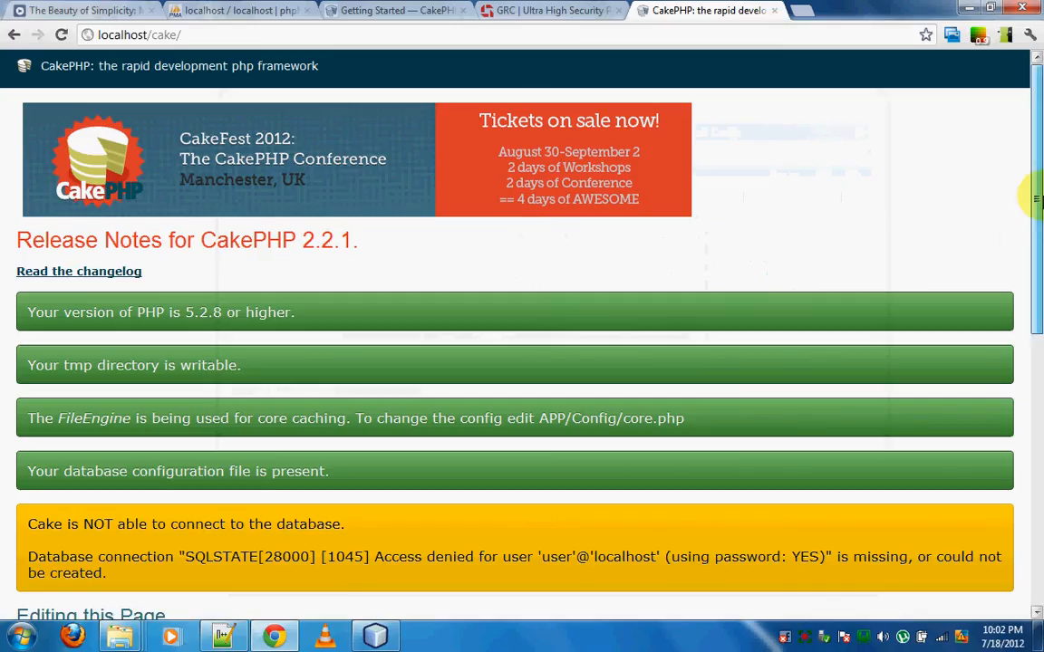
Step: Scroll the CakePHP page to read the access-denied connection error for user 'user'
scroll("down", 3)
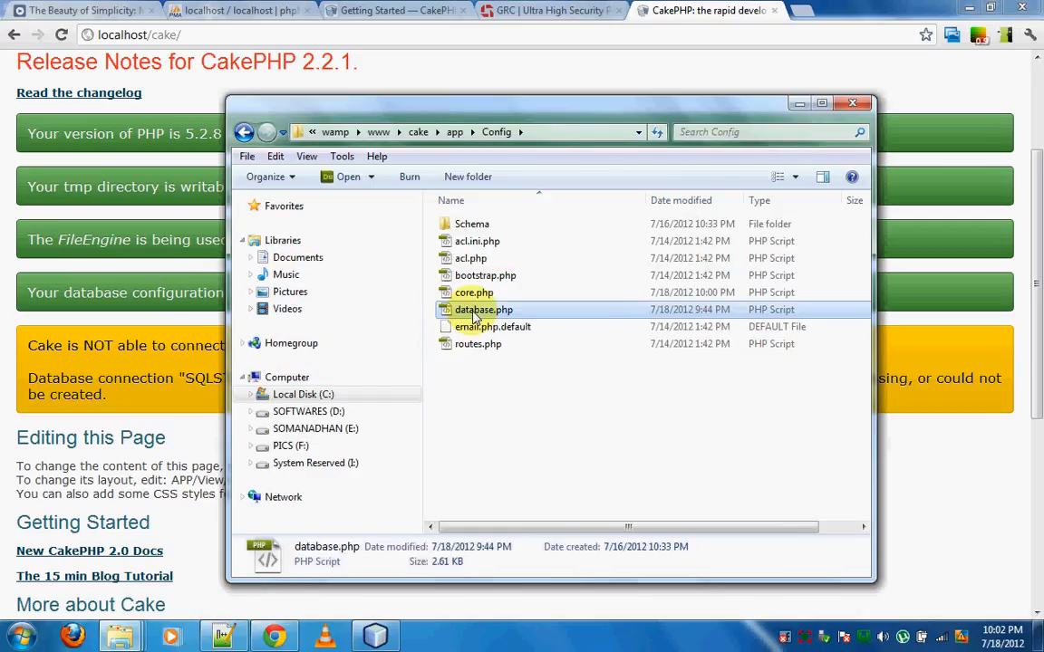
mouse_move(489, 310)
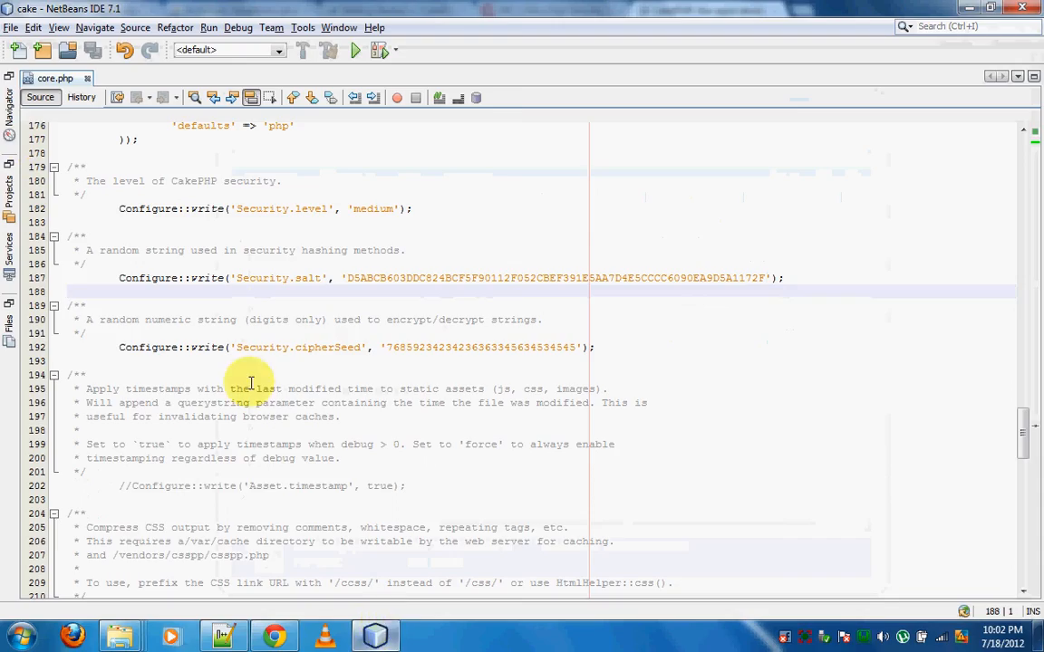
mouse_move(9, 181)
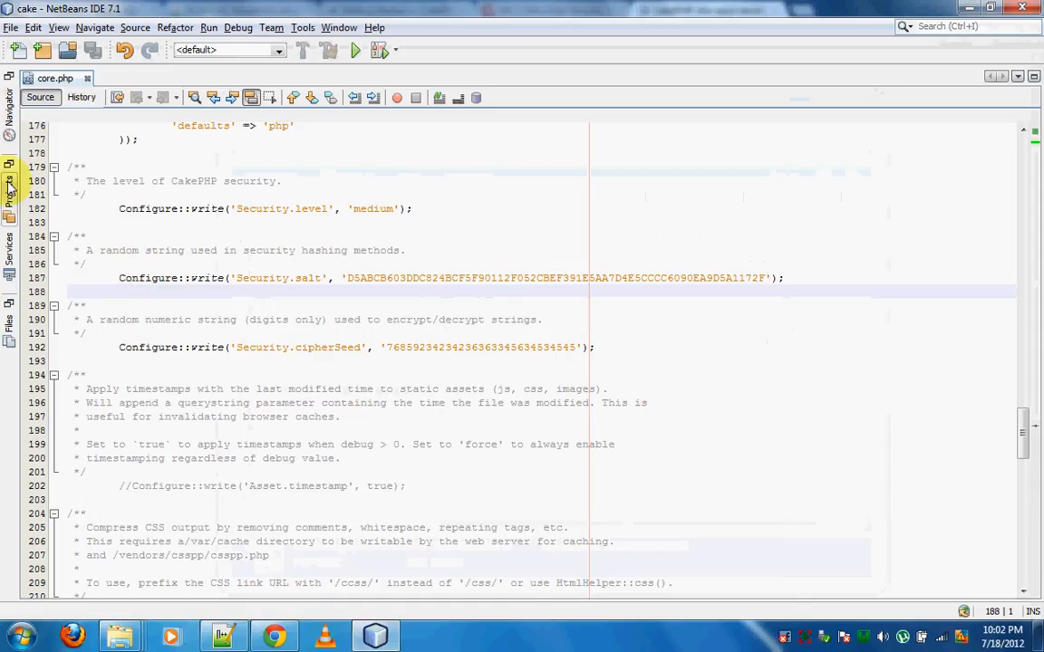
Step: Open app/Config/database.php from the Projects tree and locate the DATABASE_CONFIG class
left_click(11, 190)
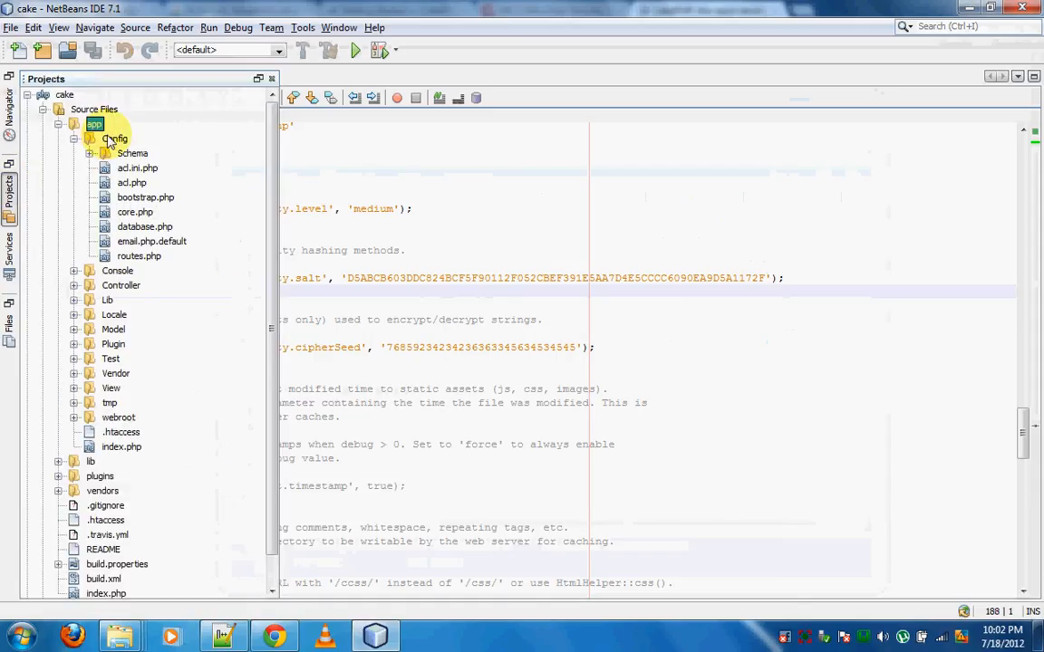
left_click(116, 137)
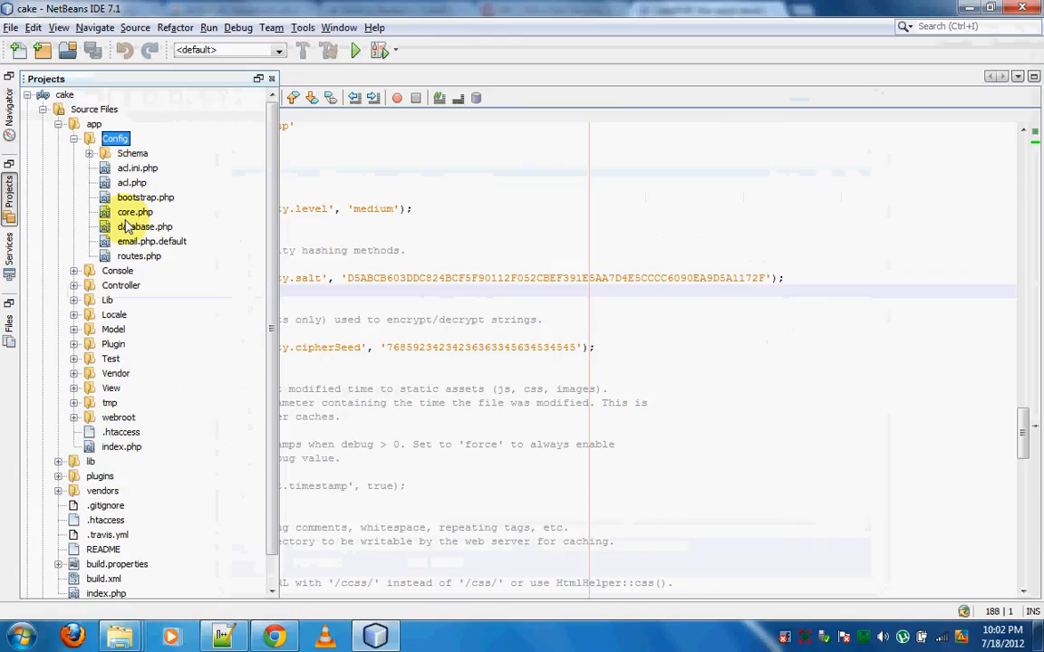
left_click(143, 227)
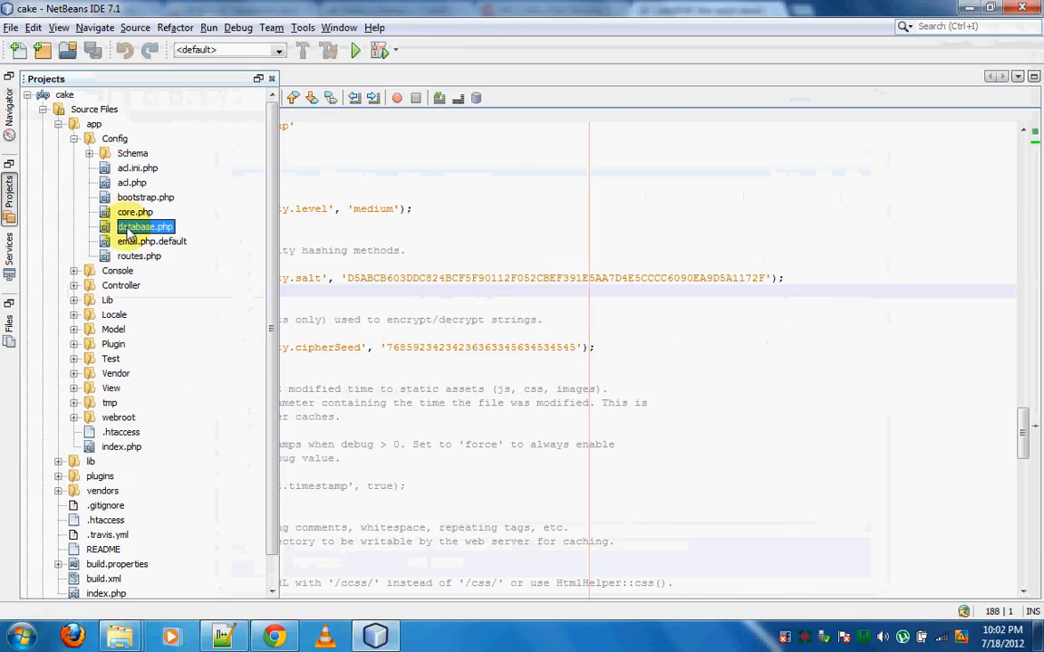
double_click(145, 227)
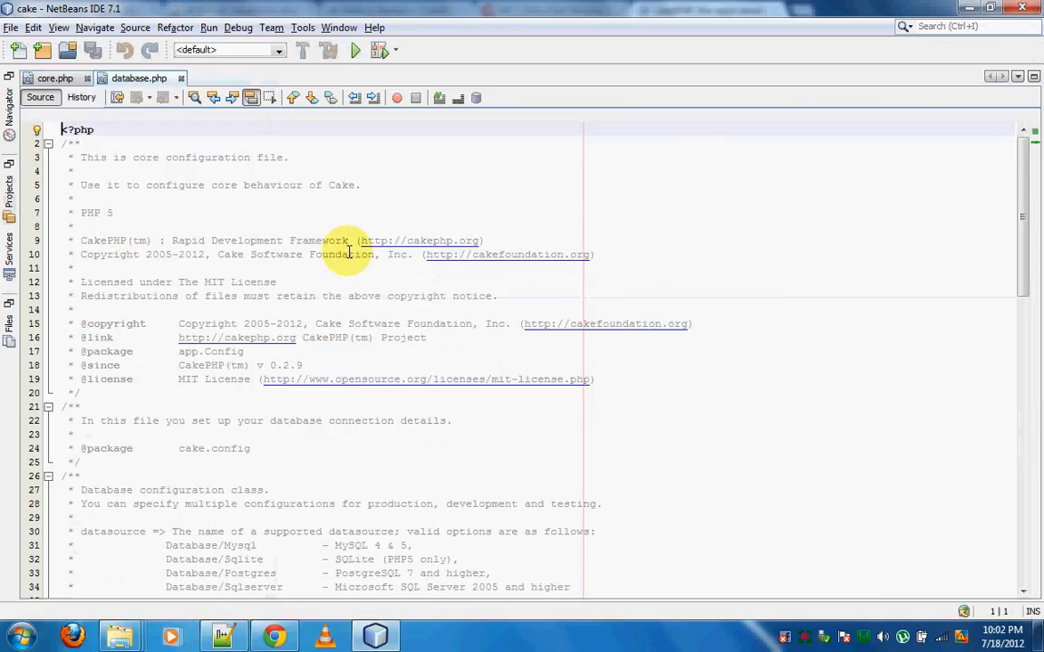
scroll("down", 3)
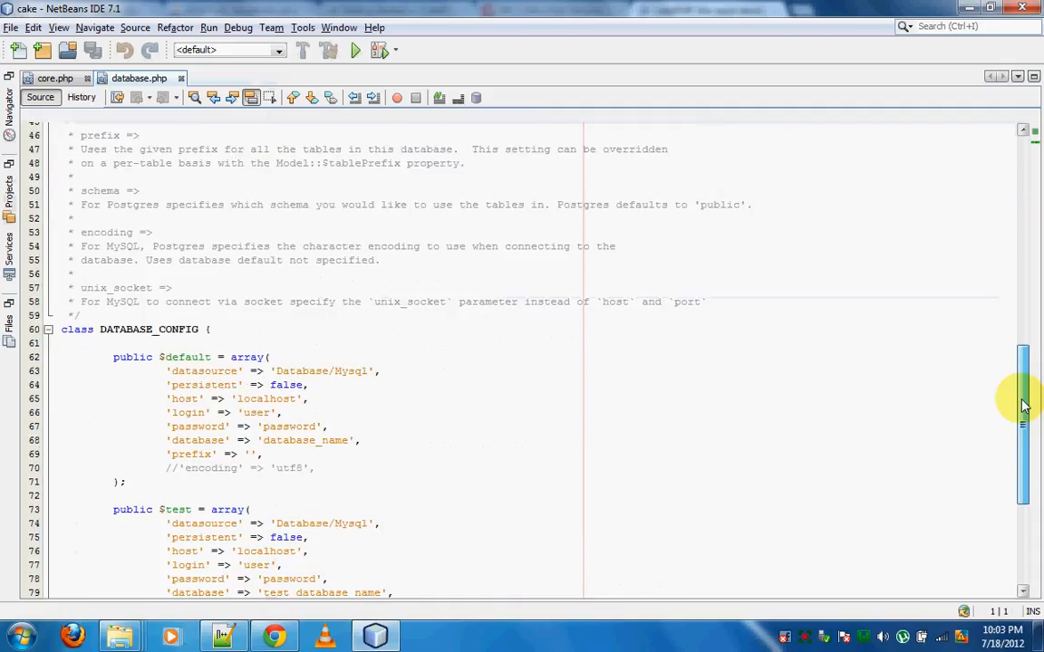
scroll("down", 3)
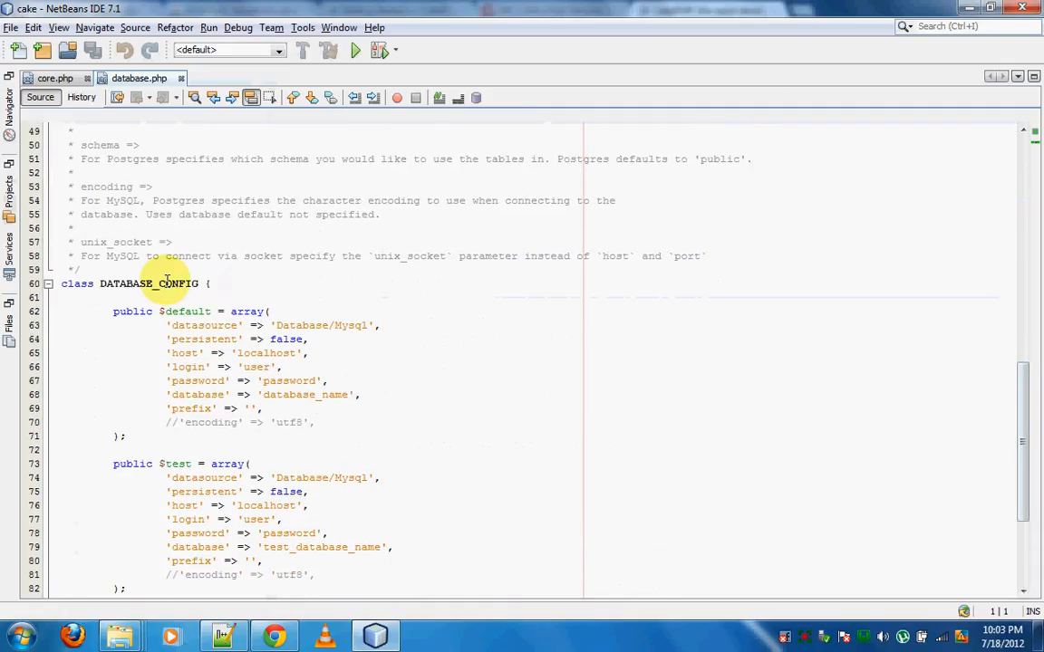
double_click(148, 283)
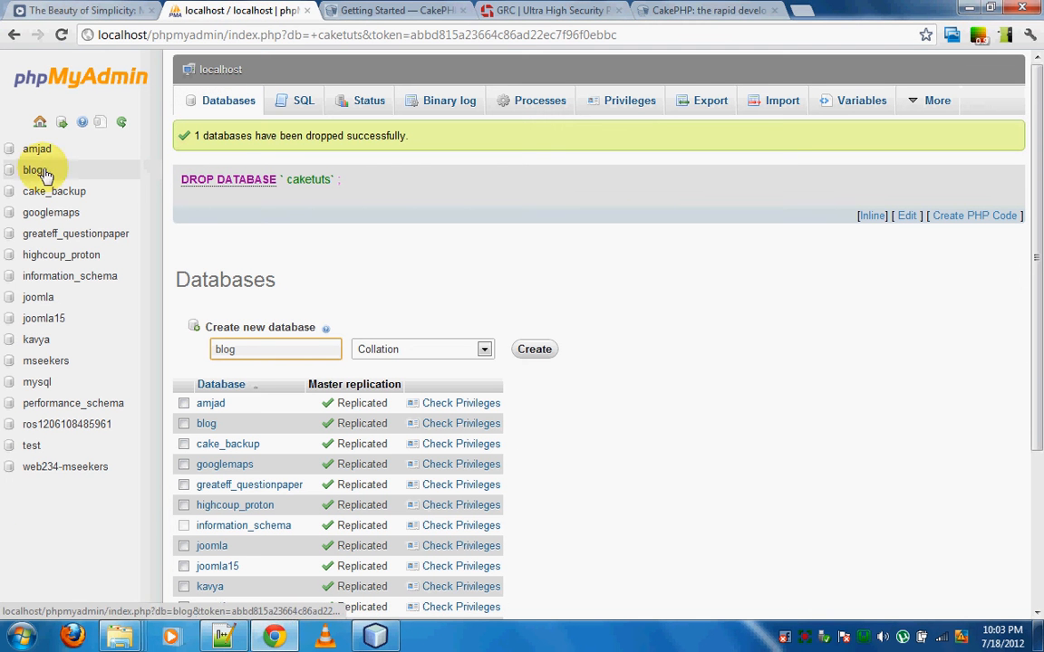
Step: Select the empty blog database in phpMyAdmin's sidebar and its name in the breadcrumb
left_click(32, 170)
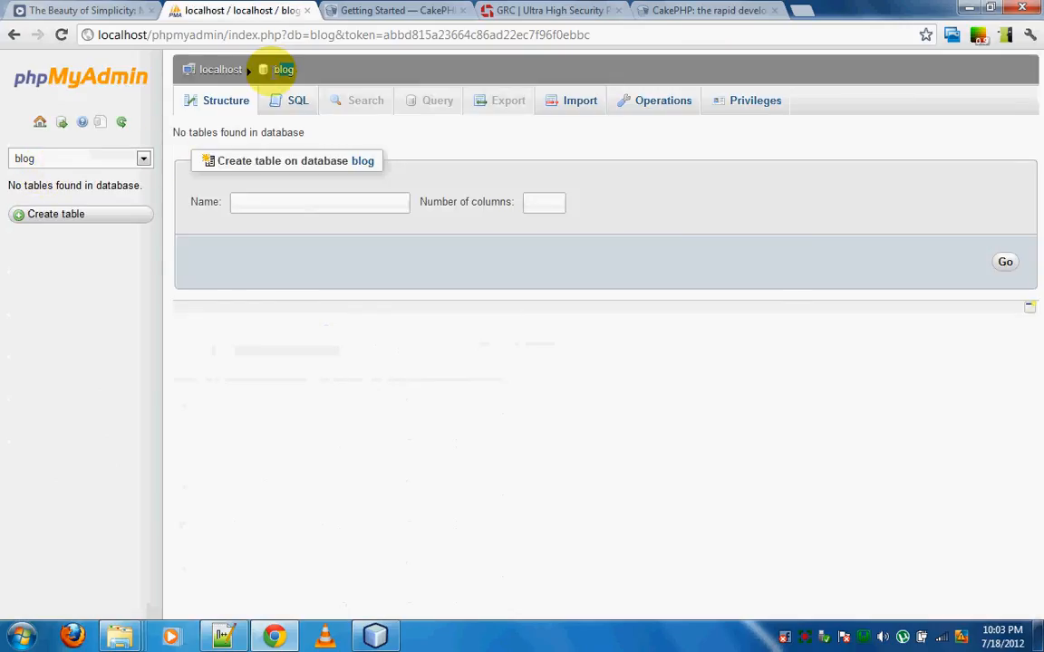
mouse_move(281, 70)
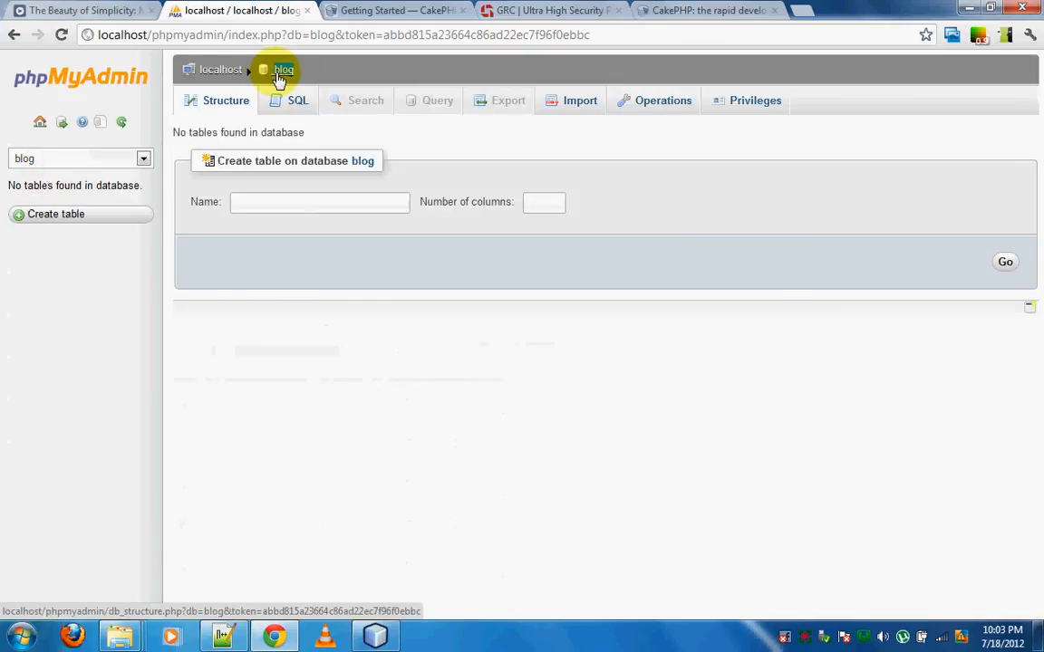
mouse_move(311, 80)
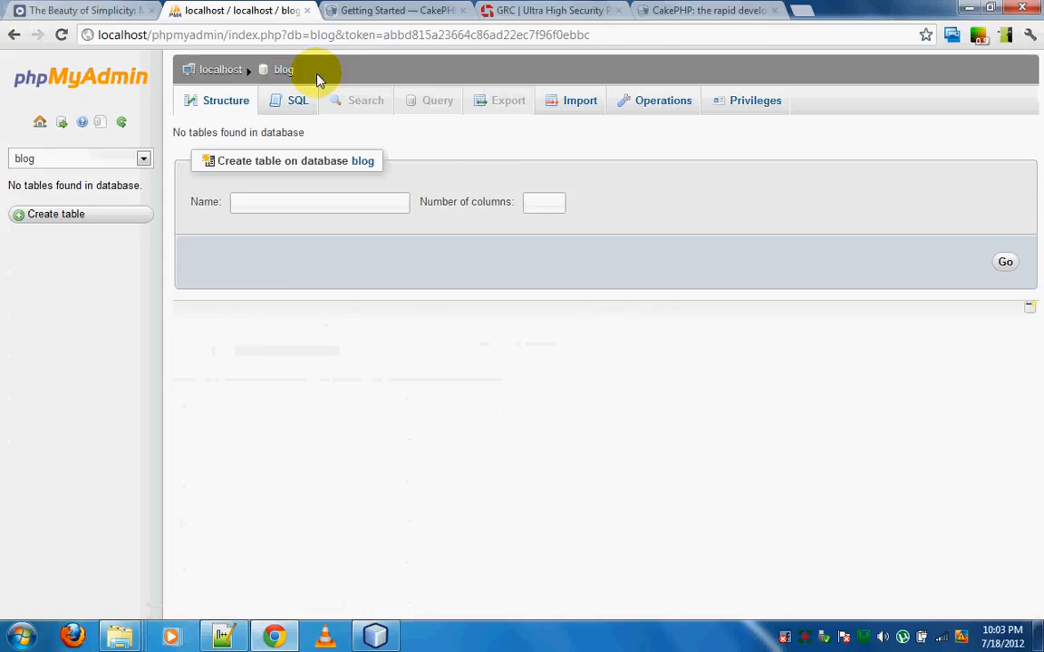
mouse_move(287, 69)
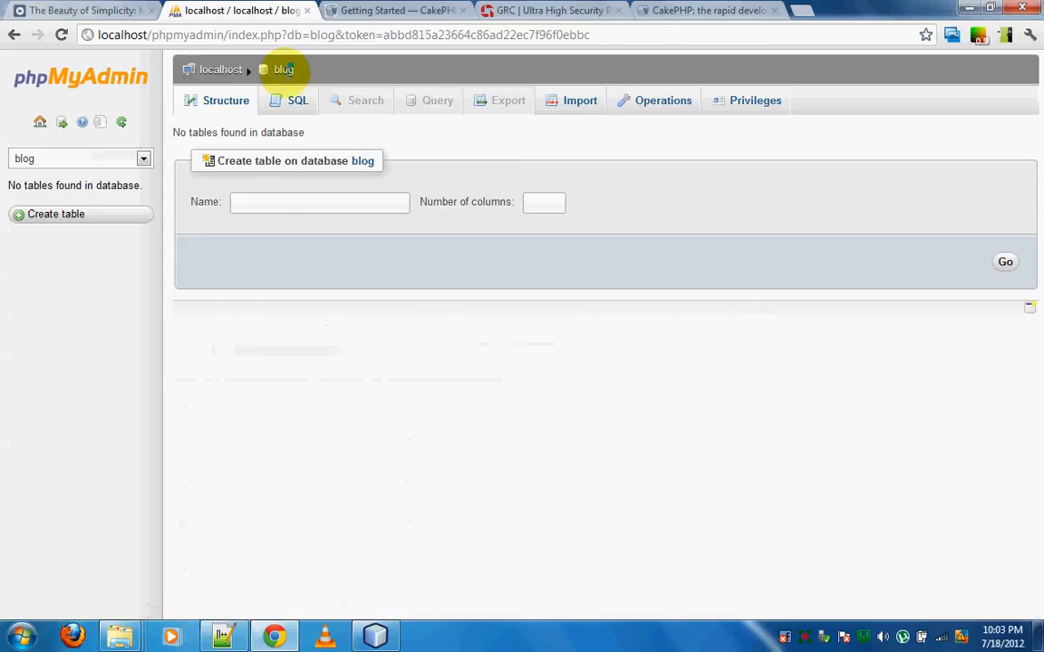
left_click(223, 634)
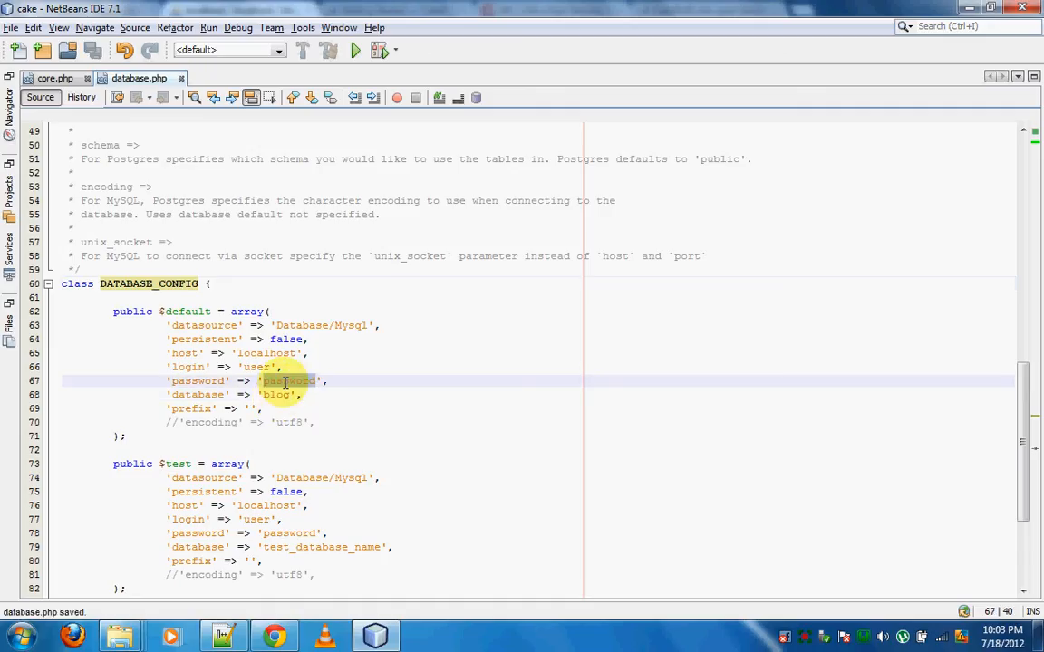
Step: Clear the default password, set login to root and confirm host localhost
key("Delete")
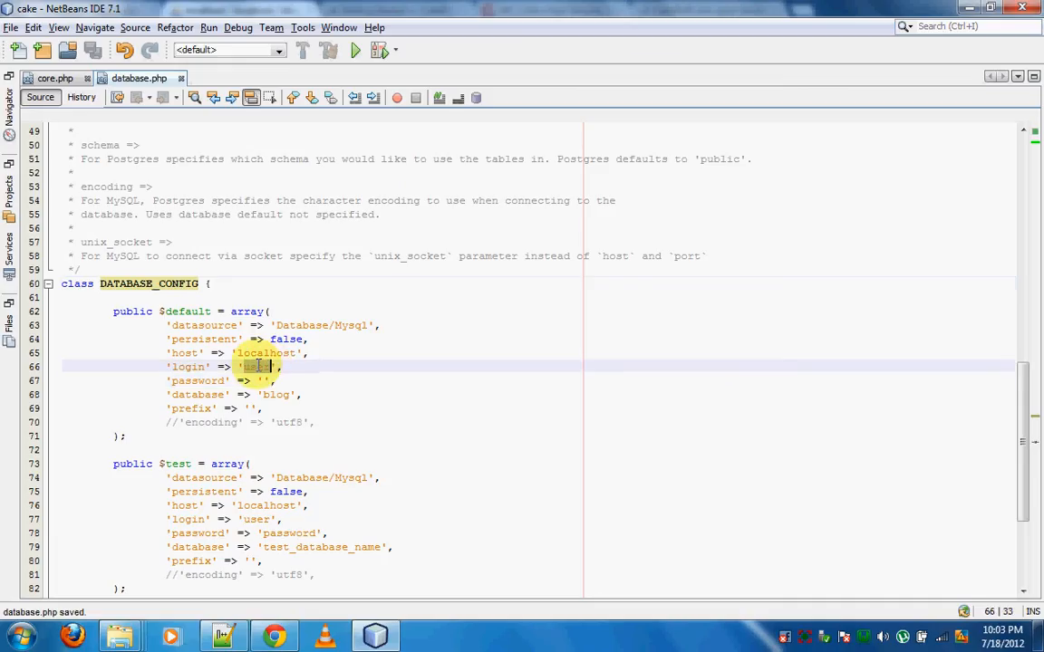
type("root")
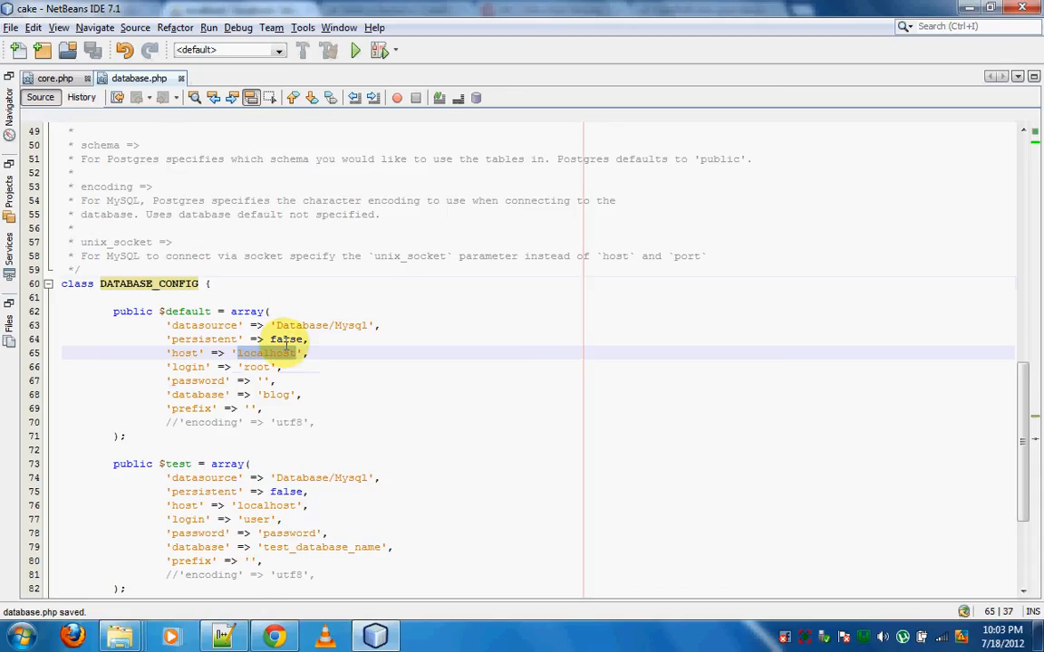
left_click(288, 338)
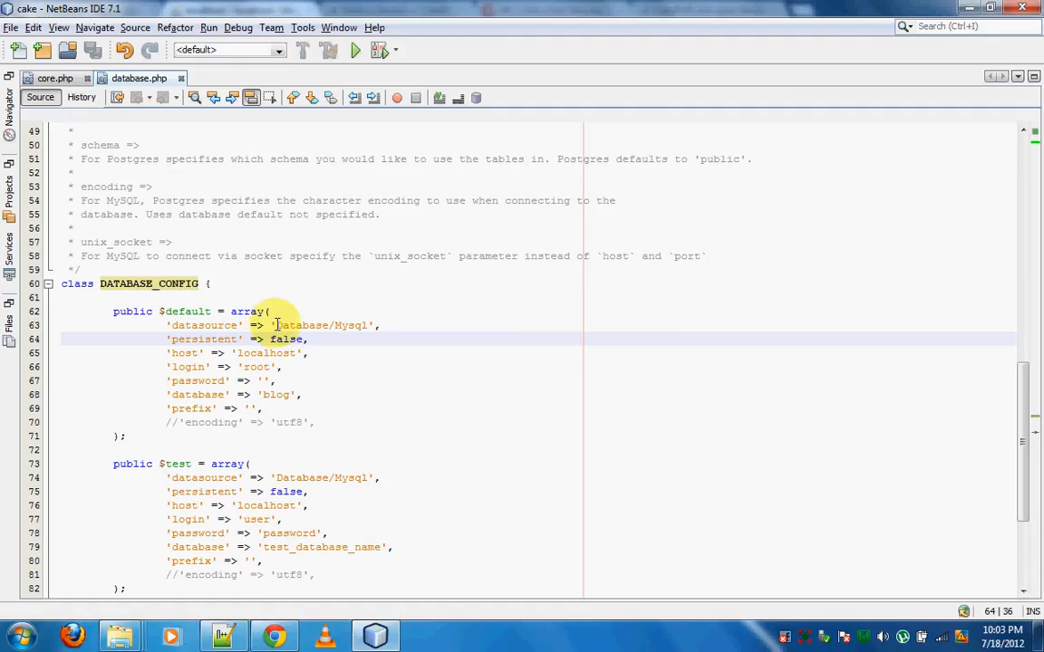
left_click(366, 326)
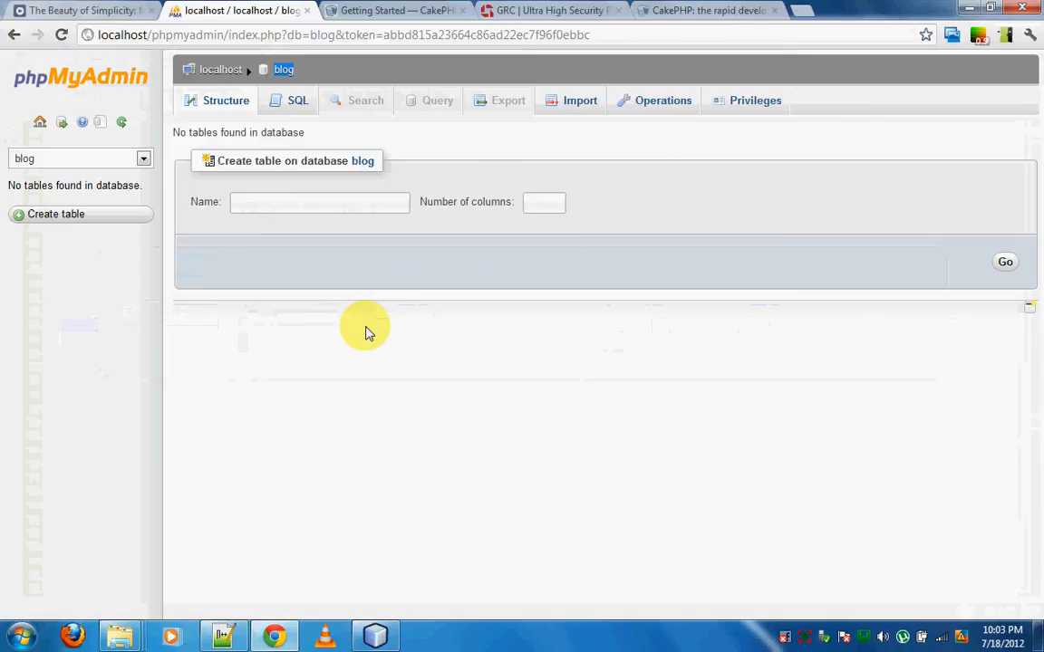
Step: Reload localhost/cake so the setup page shows Cake can connect to the database
left_click(726, 11)
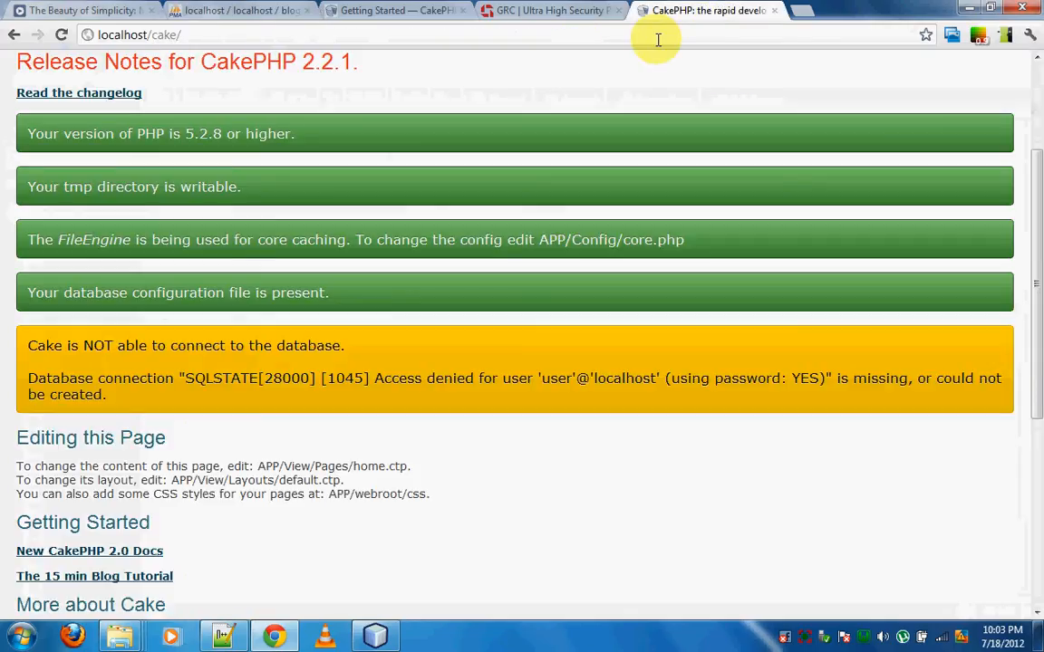
left_click(136, 35)
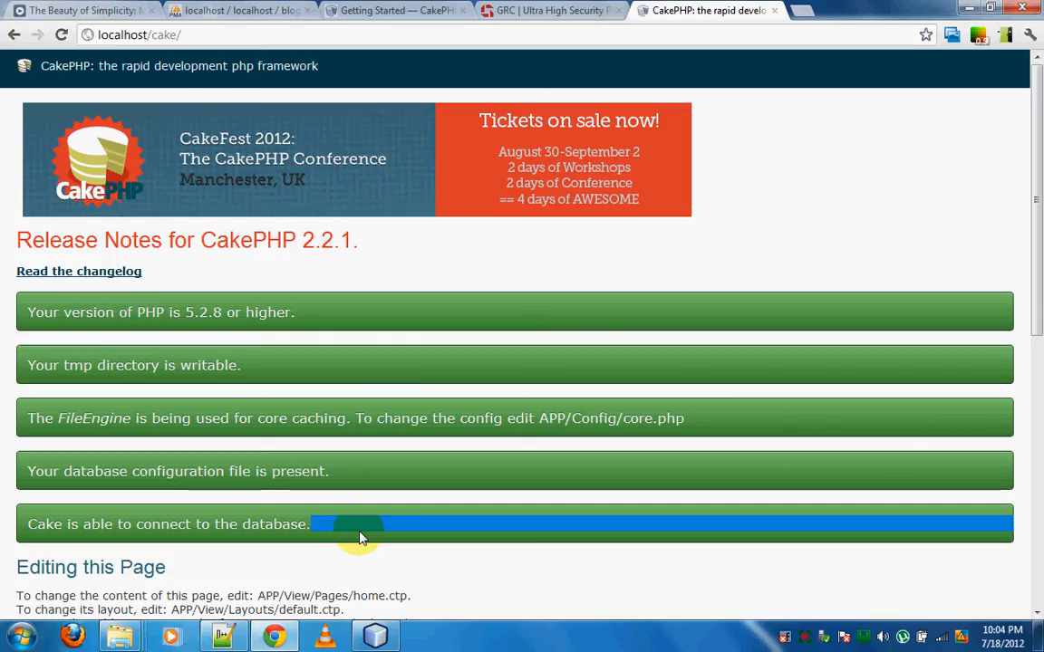
mouse_move(427, 511)
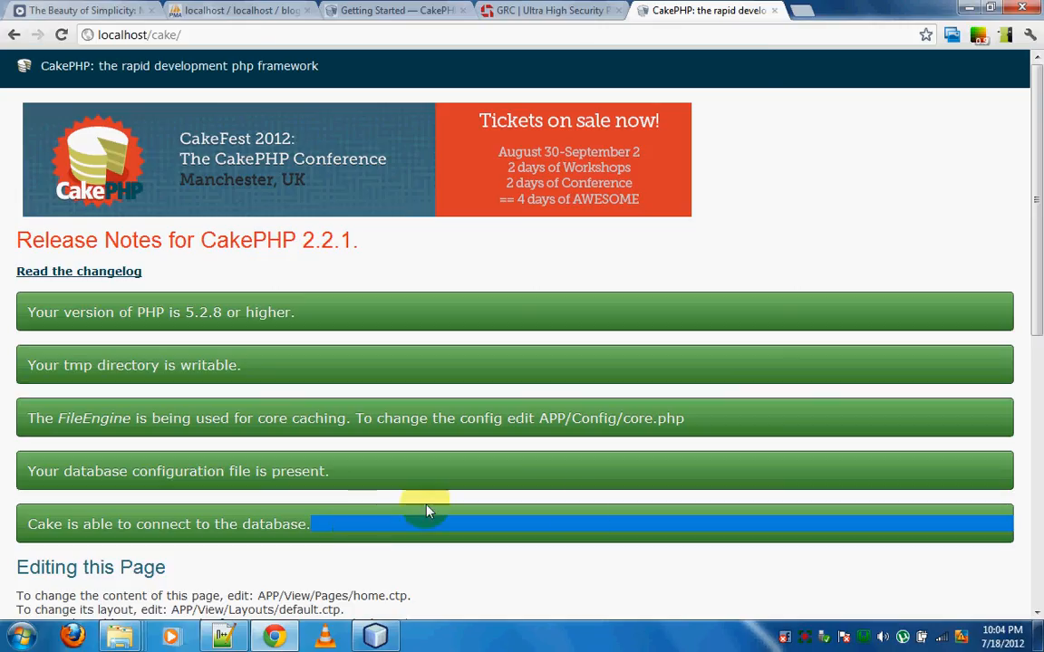
mouse_move(805, 634)
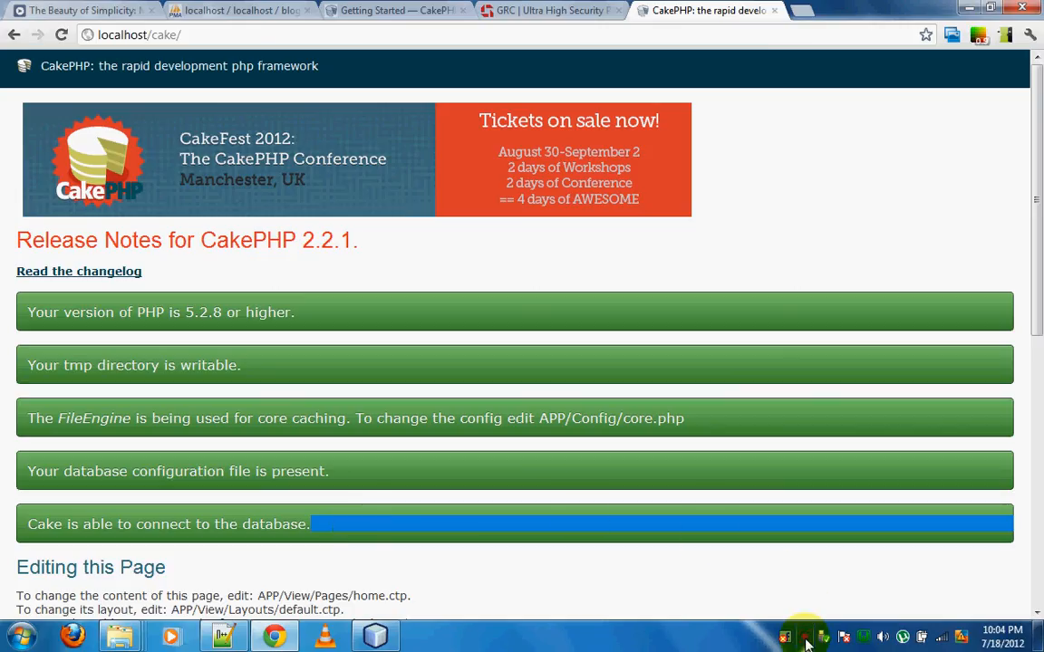